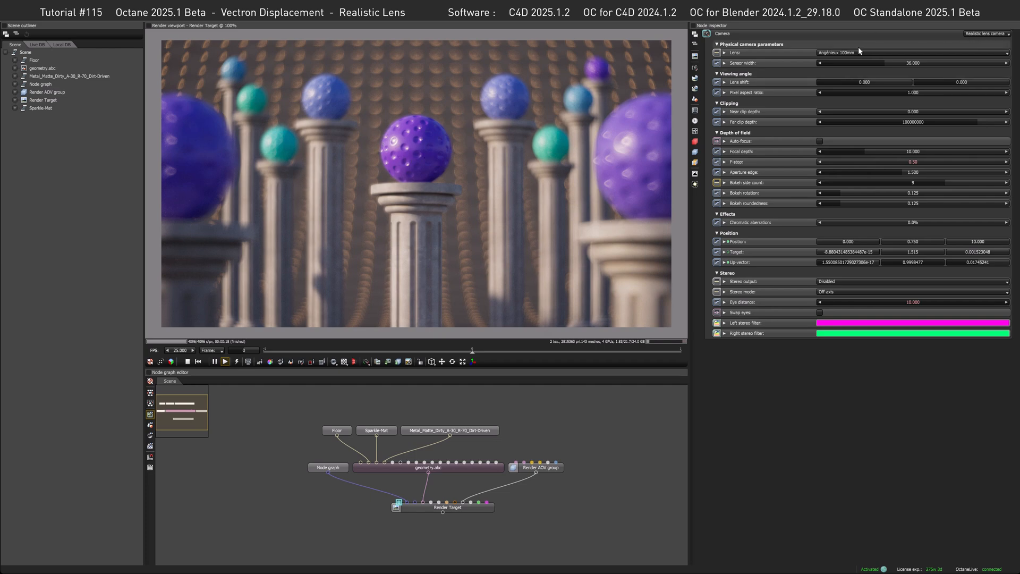
# Change the realistic lens camera's lens preset from Angénieux 100mm to Petzval 100mm.
pyautogui.click(910, 52)
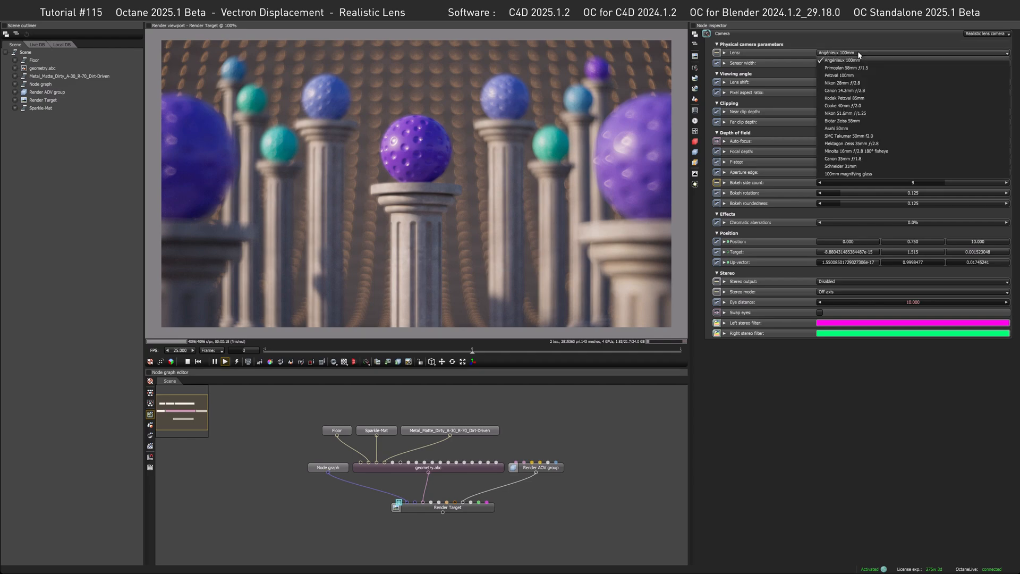
pyautogui.click(840, 75)
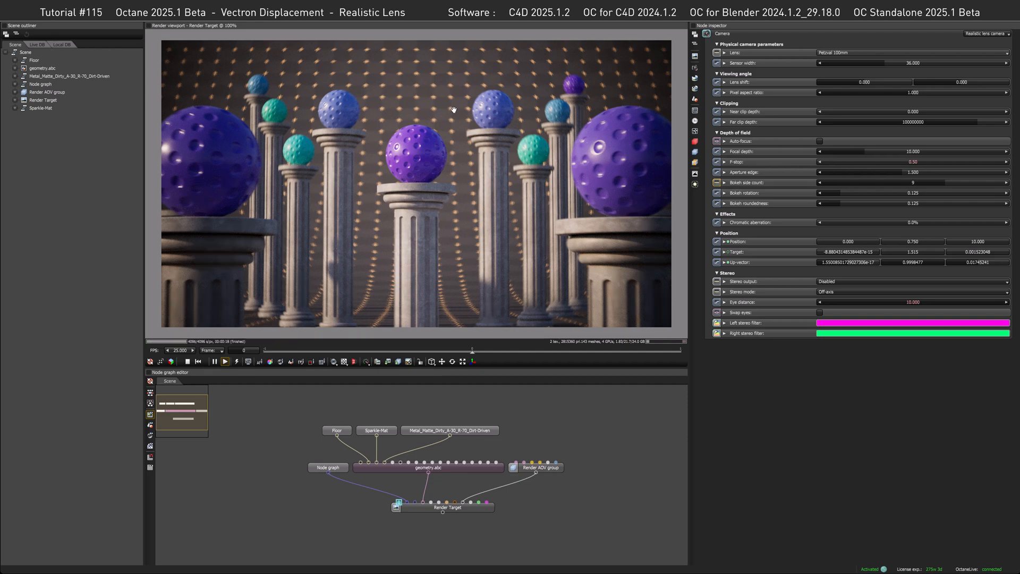
pyautogui.click(910, 52)
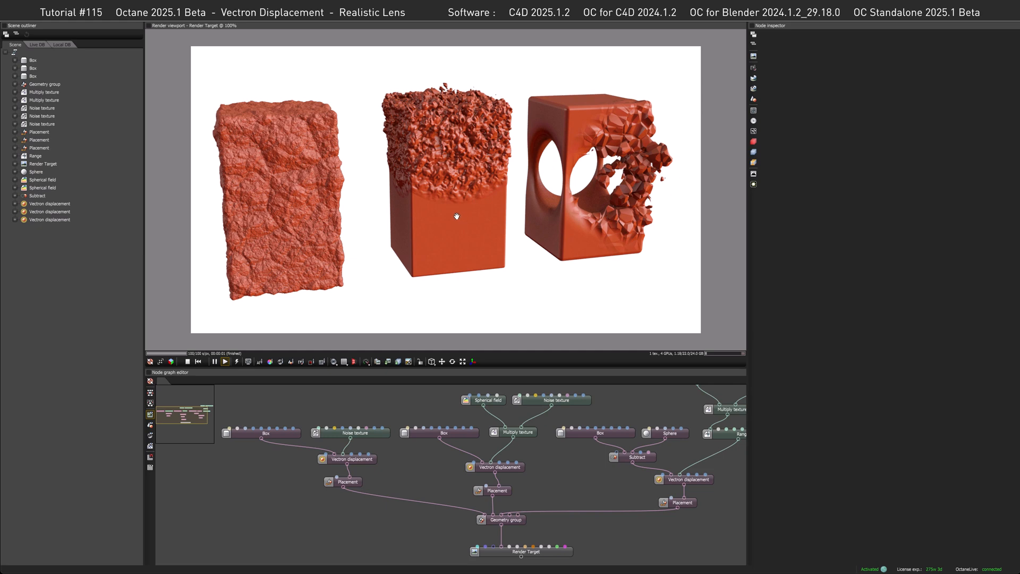
pyautogui.moveTo(464, 219)
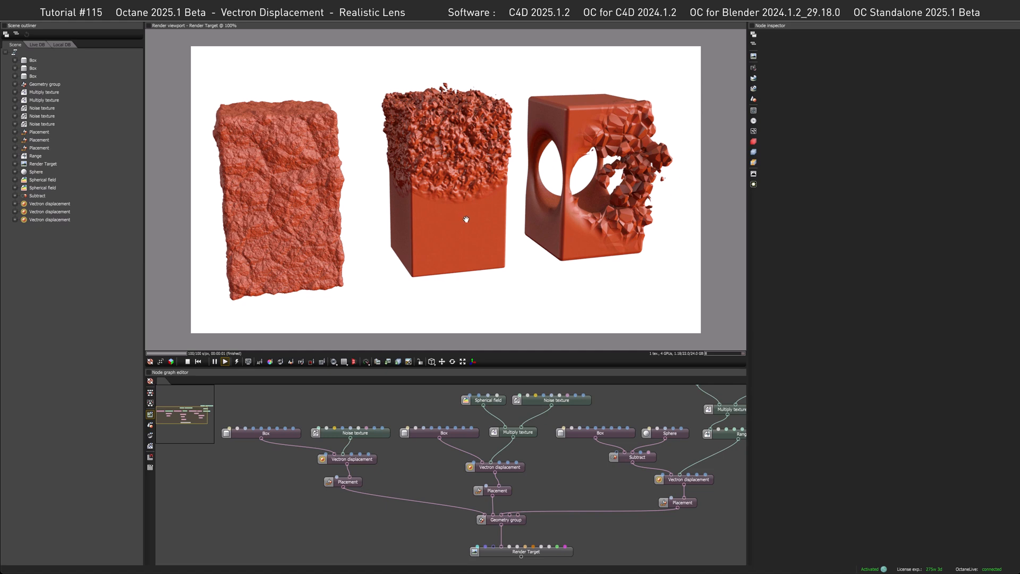
pyautogui.moveTo(458, 202)
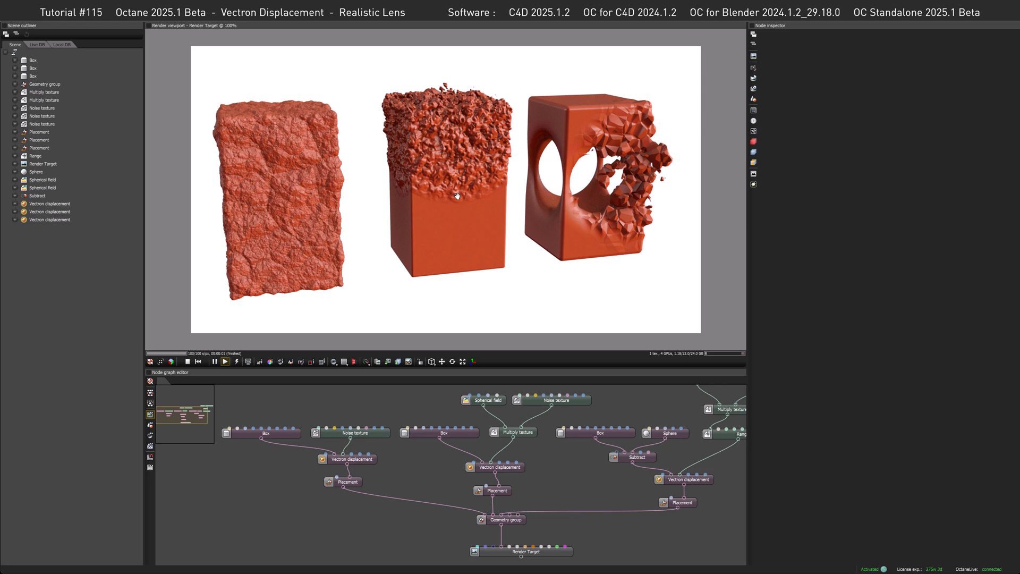
pyautogui.moveTo(284, 165)
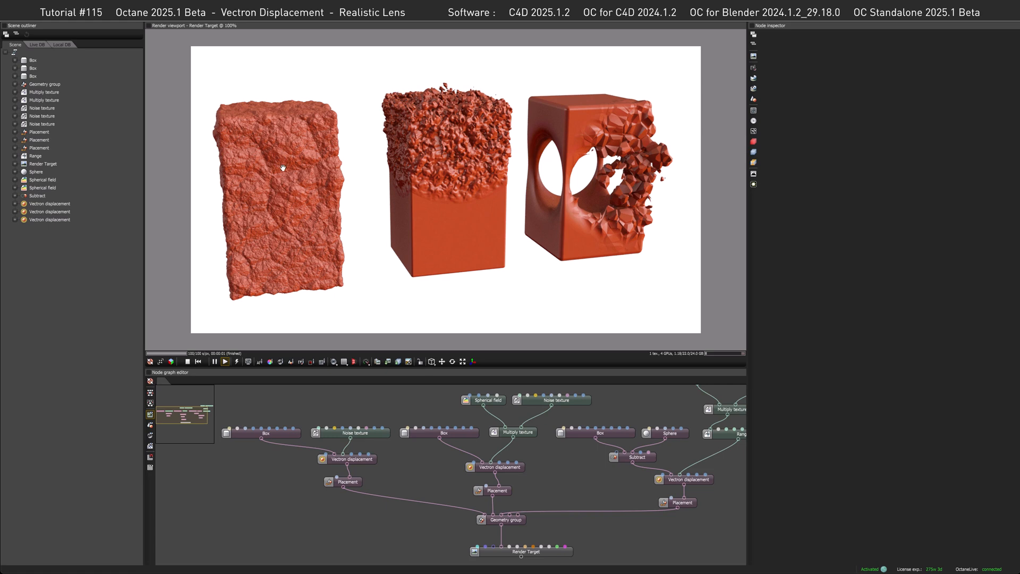
pyautogui.moveTo(285, 172)
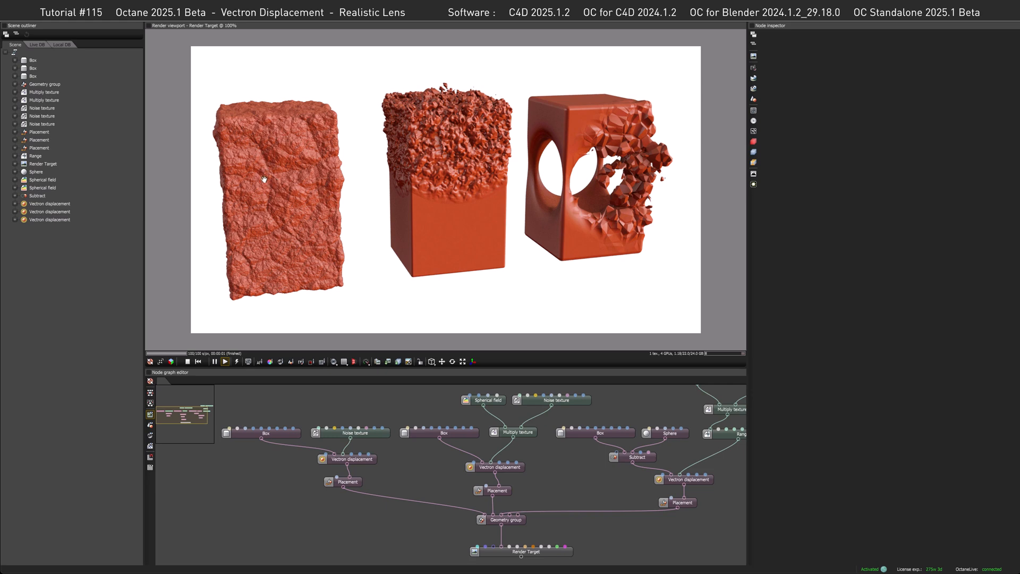
pyautogui.moveTo(266, 429)
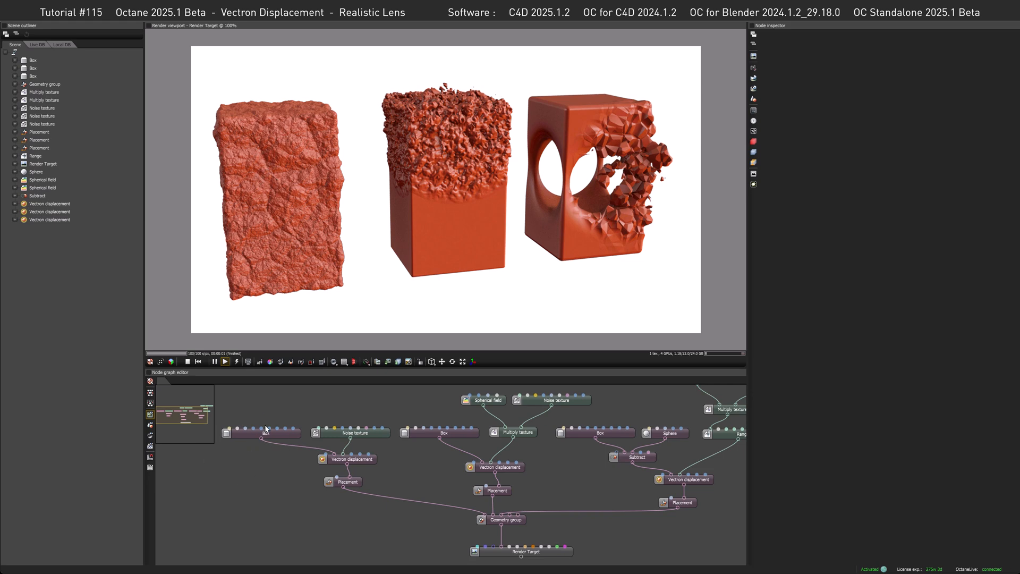
# Select the first Vectron displacement node to view its Chips noise texture and 0.111 height.
pyautogui.click(351, 458)
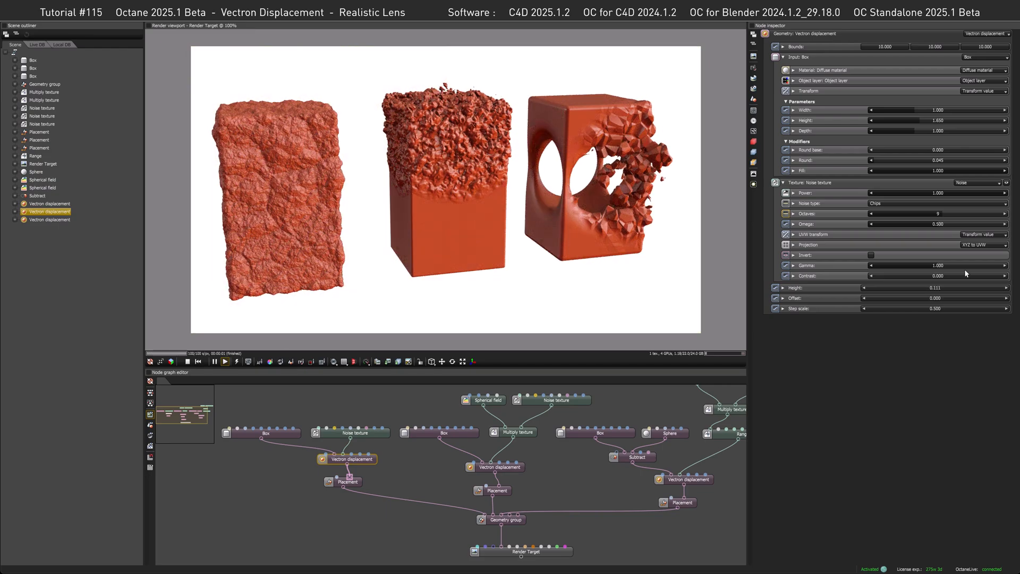
pyautogui.moveTo(296, 212)
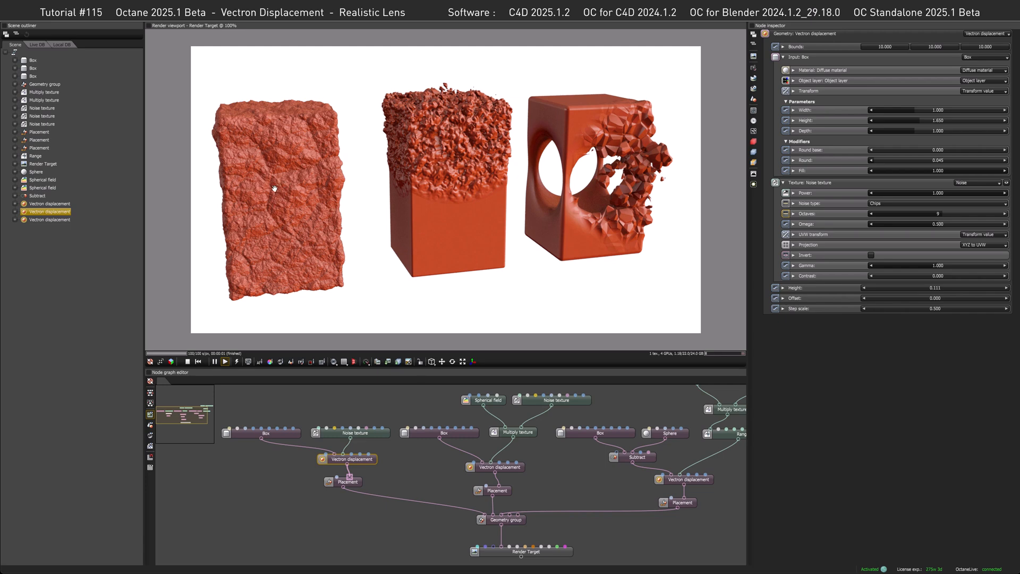
pyautogui.moveTo(283, 189)
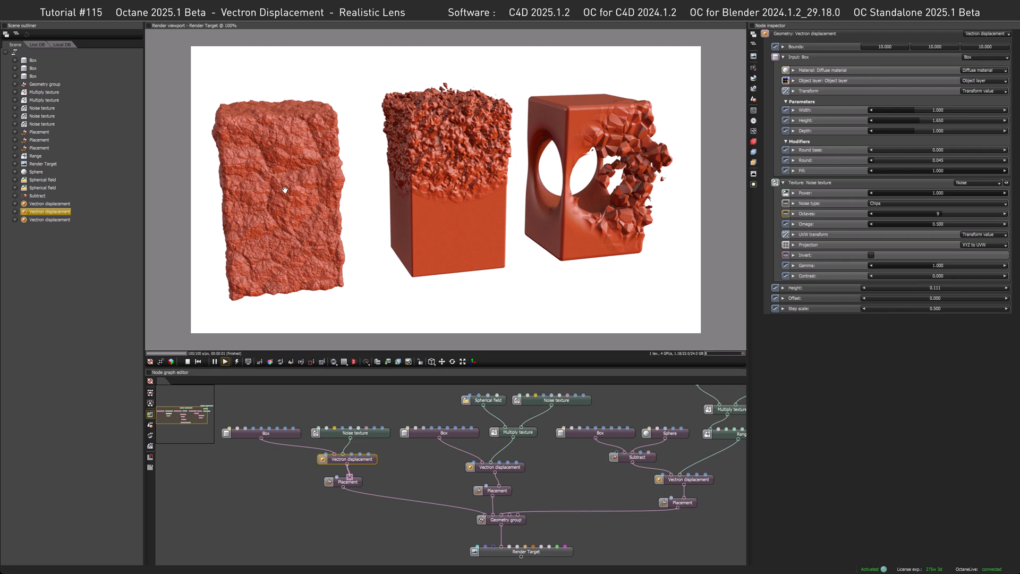
pyautogui.moveTo(449, 187)
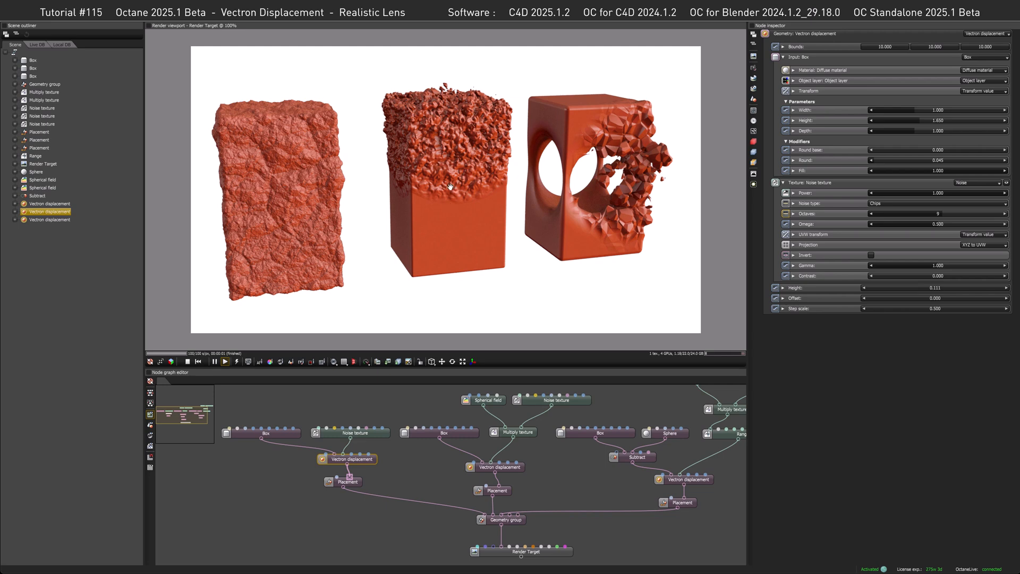
pyautogui.moveTo(453, 201)
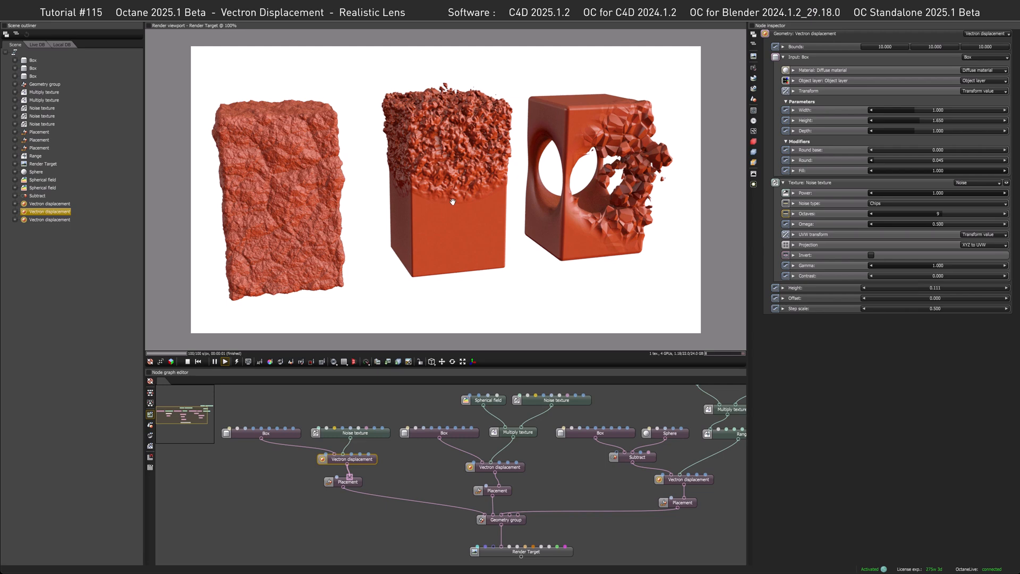
pyautogui.moveTo(517, 392)
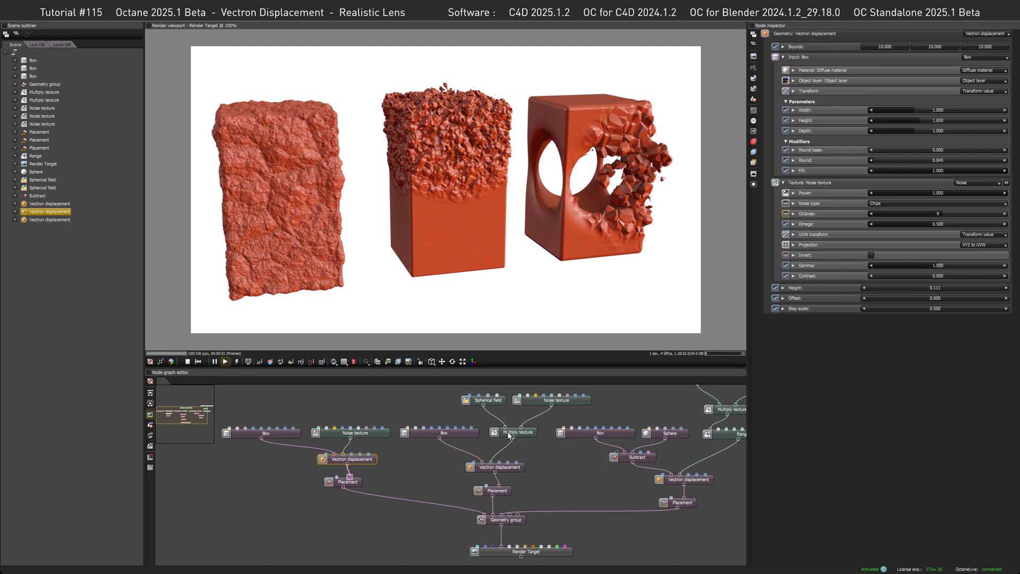
# Inspect the middle box's Spherical field node, then the Range node feeding the right box.
pyautogui.click(483, 399)
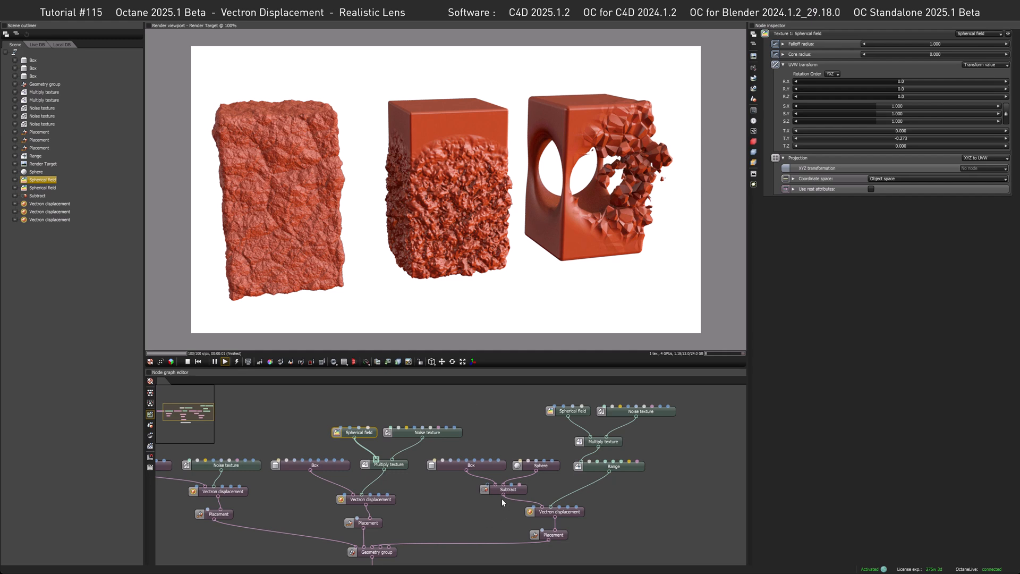
pyautogui.moveTo(469, 468)
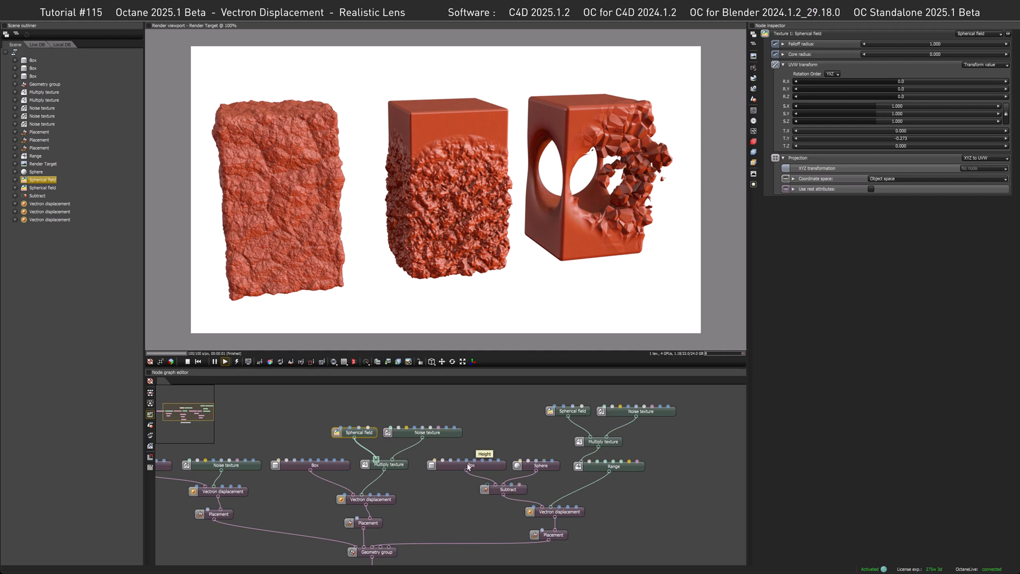
pyautogui.moveTo(600, 391)
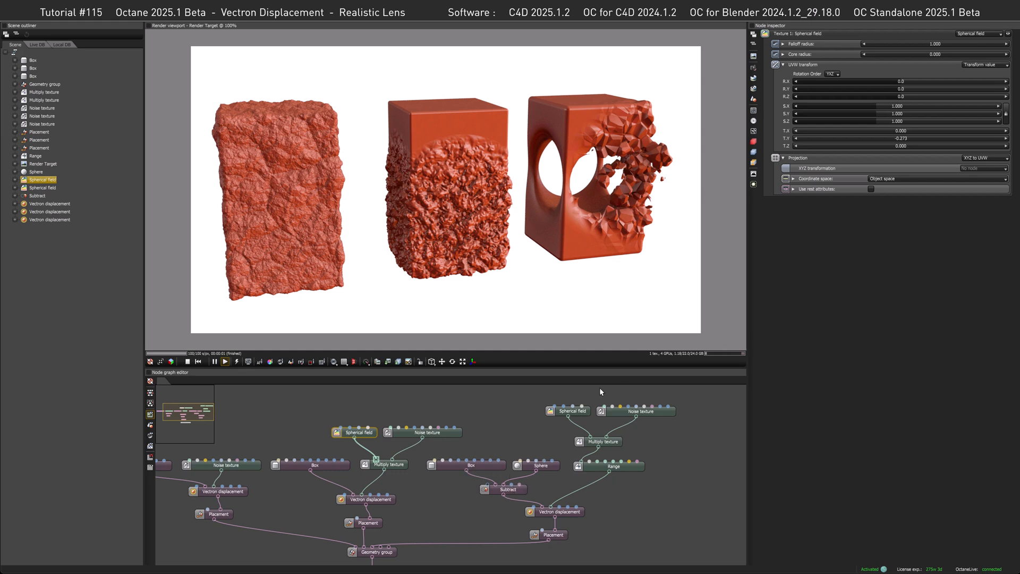
pyautogui.moveTo(591, 425)
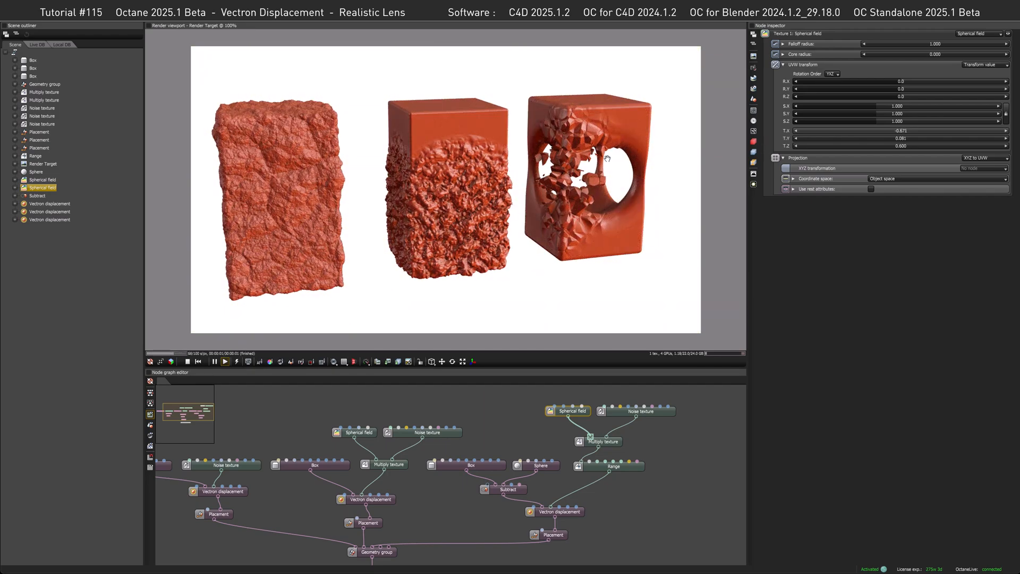
pyautogui.click(612, 467)
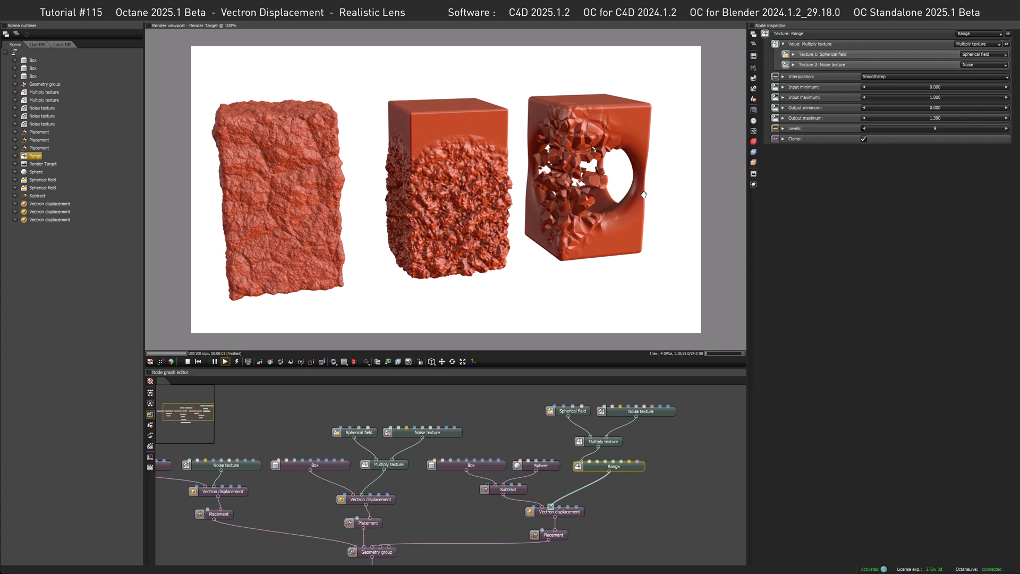
pyautogui.moveTo(586, 188)
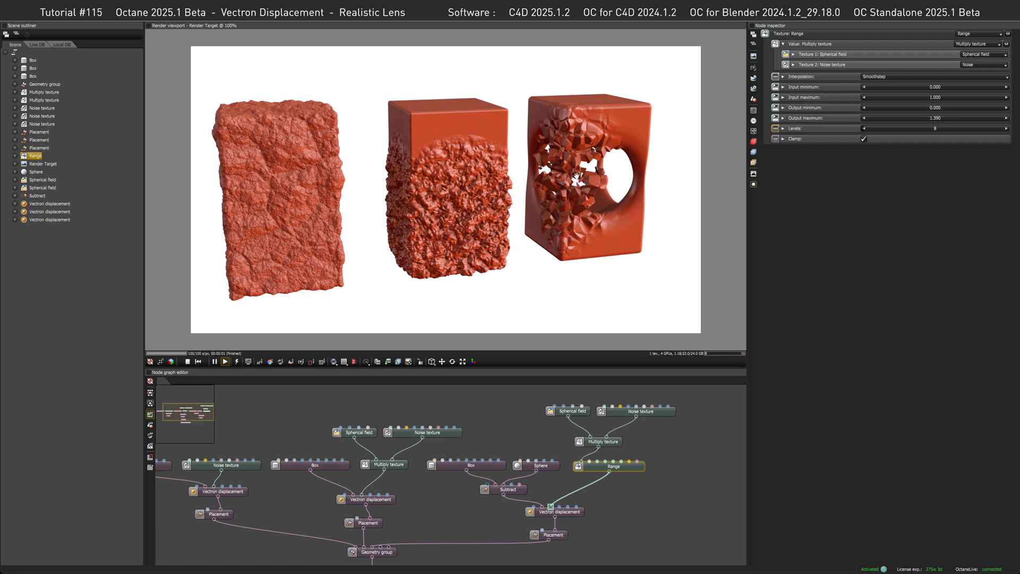
pyautogui.moveTo(475, 179)
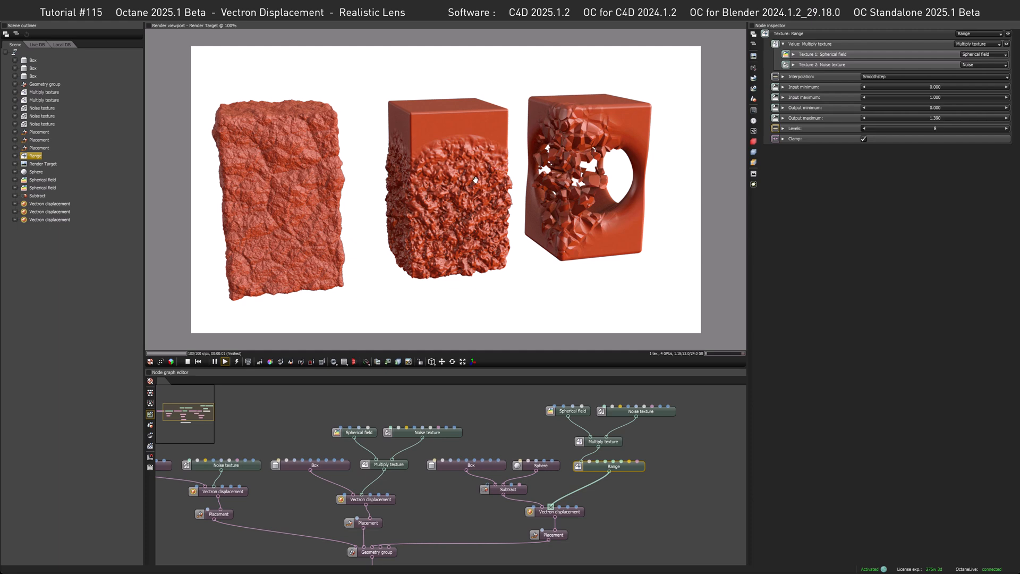
pyautogui.moveTo(447, 195)
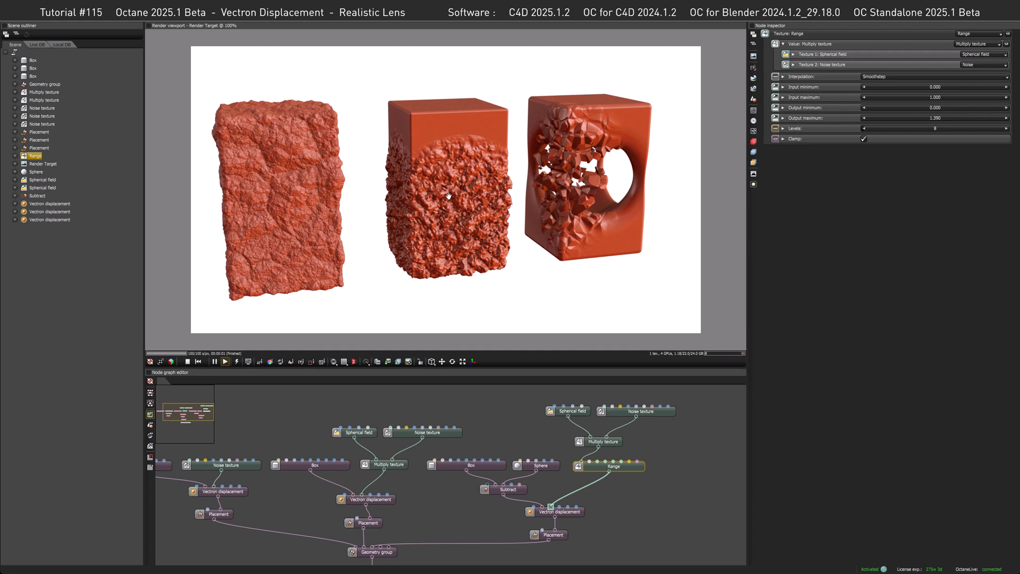
pyautogui.moveTo(462, 467)
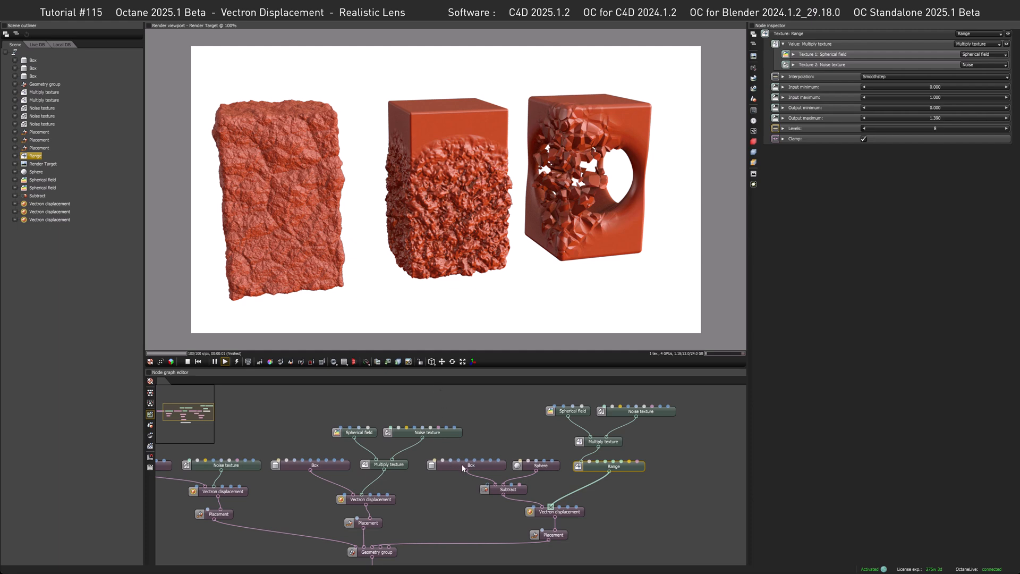
# Inspect the Sphere carved from the right box, then select its Subtract node.
pyautogui.click(541, 465)
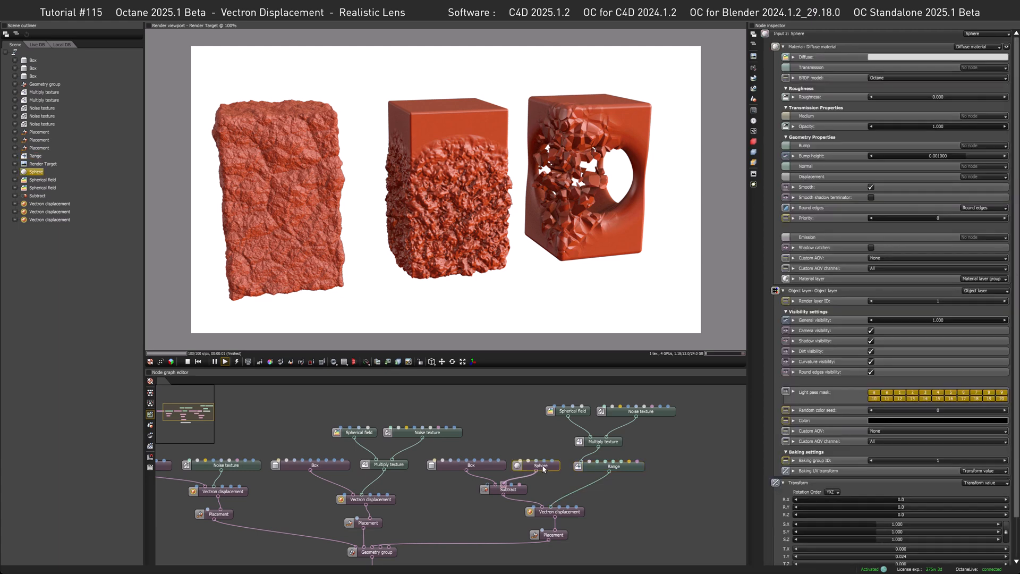
pyautogui.moveTo(553, 447)
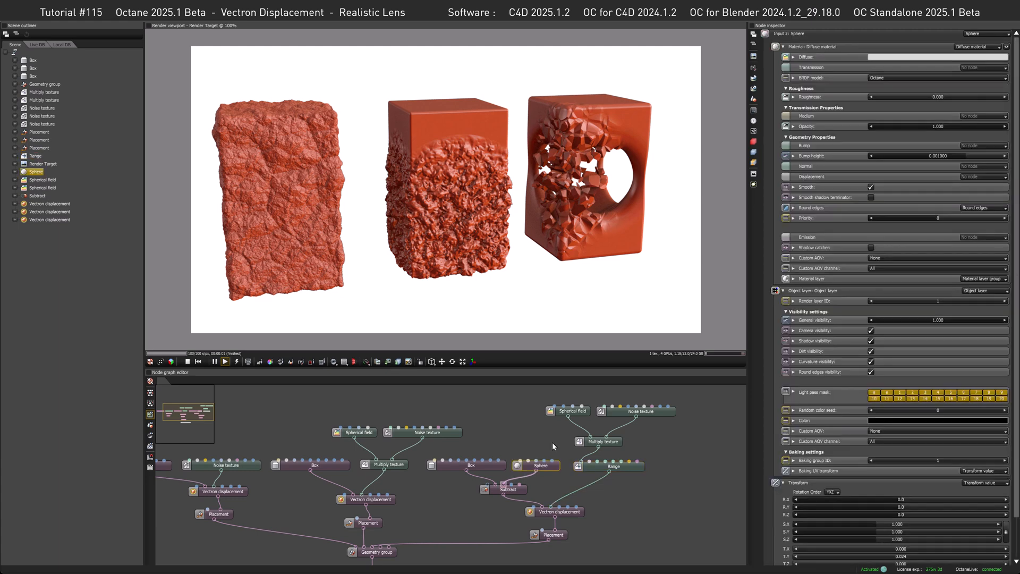
pyautogui.moveTo(584, 196)
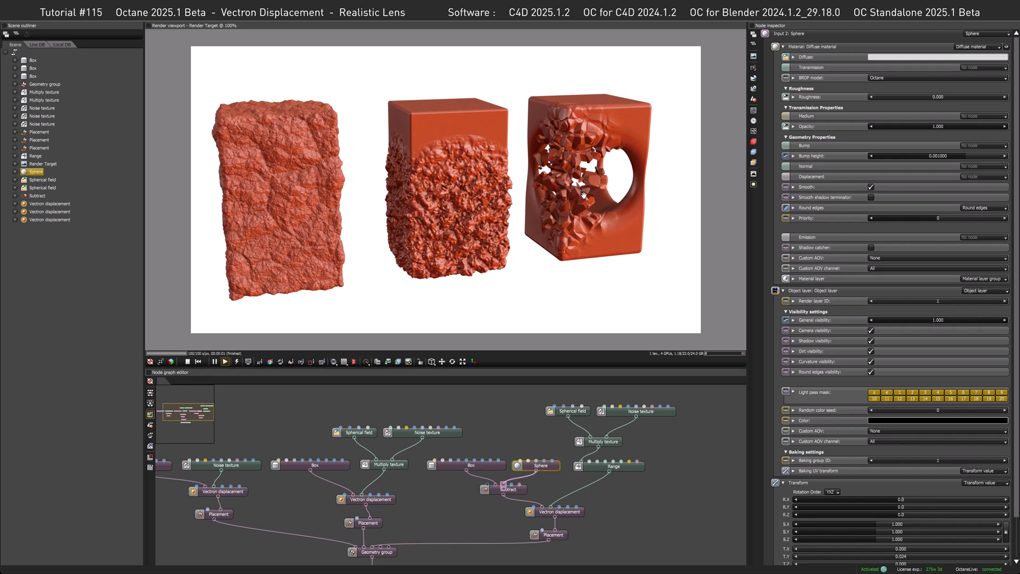
pyautogui.moveTo(583, 203)
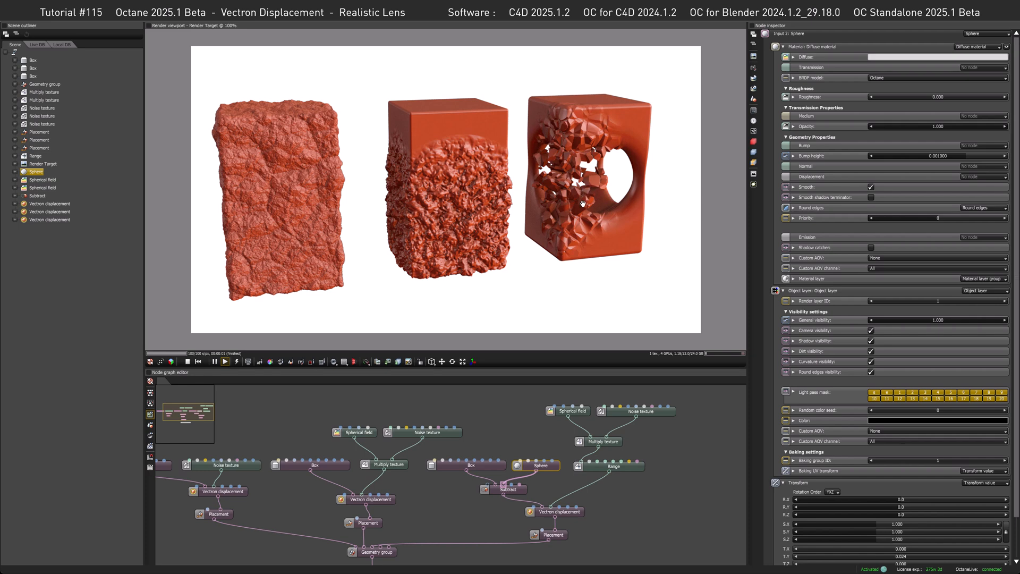
pyautogui.moveTo(586, 203)
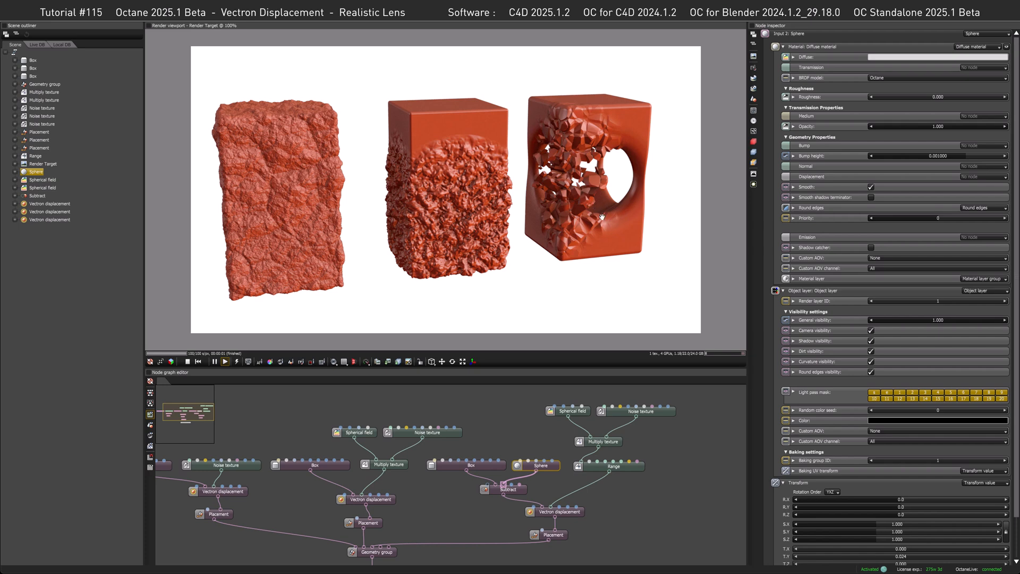
pyautogui.click(510, 488)
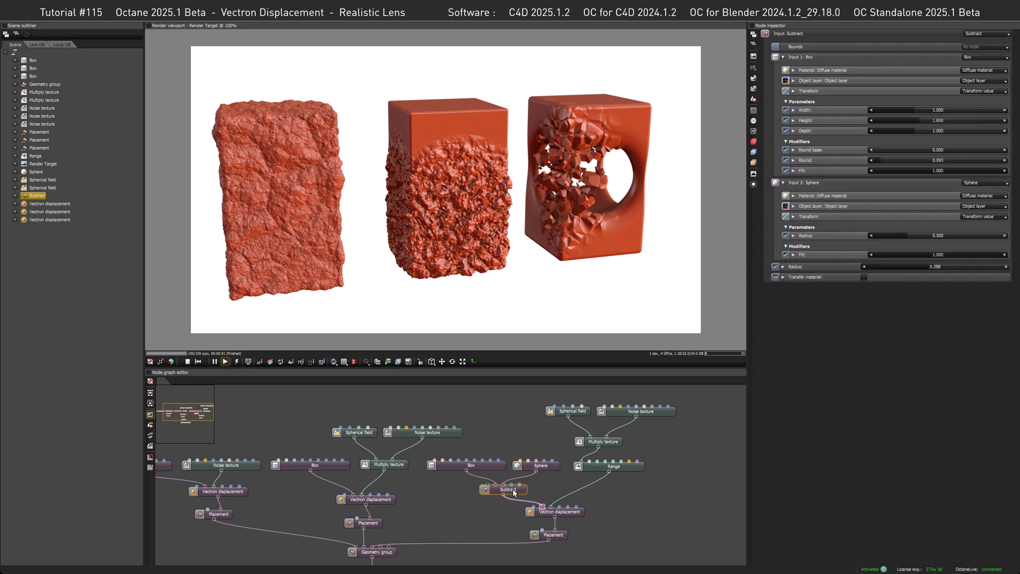
pyautogui.moveTo(600, 239)
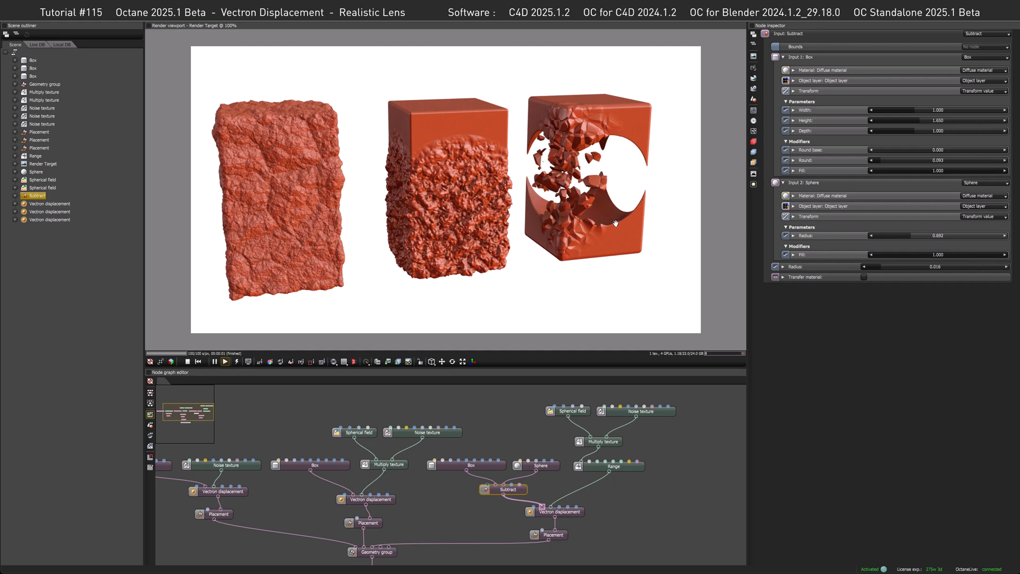
pyautogui.moveTo(616, 223)
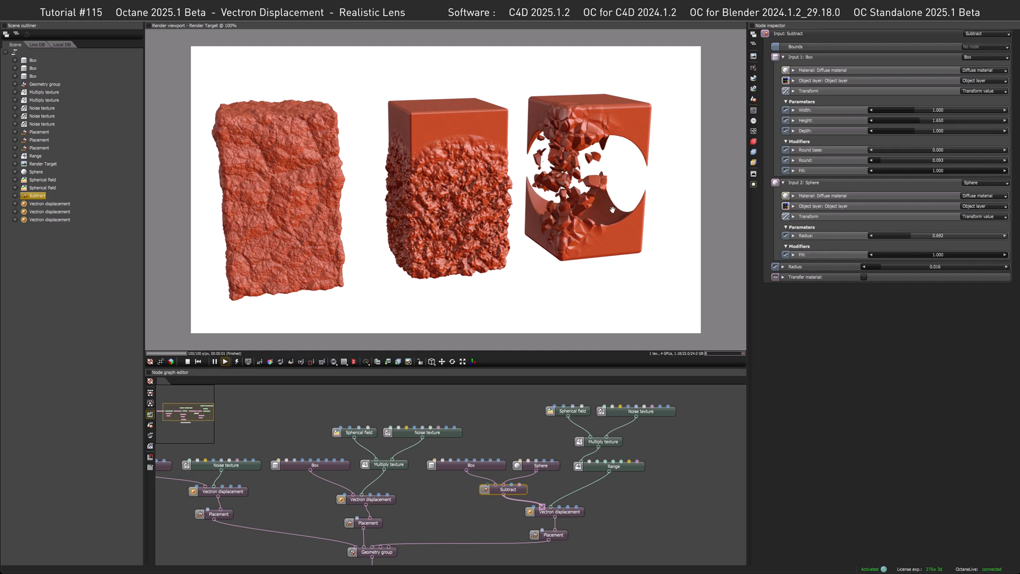
pyautogui.moveTo(608, 211)
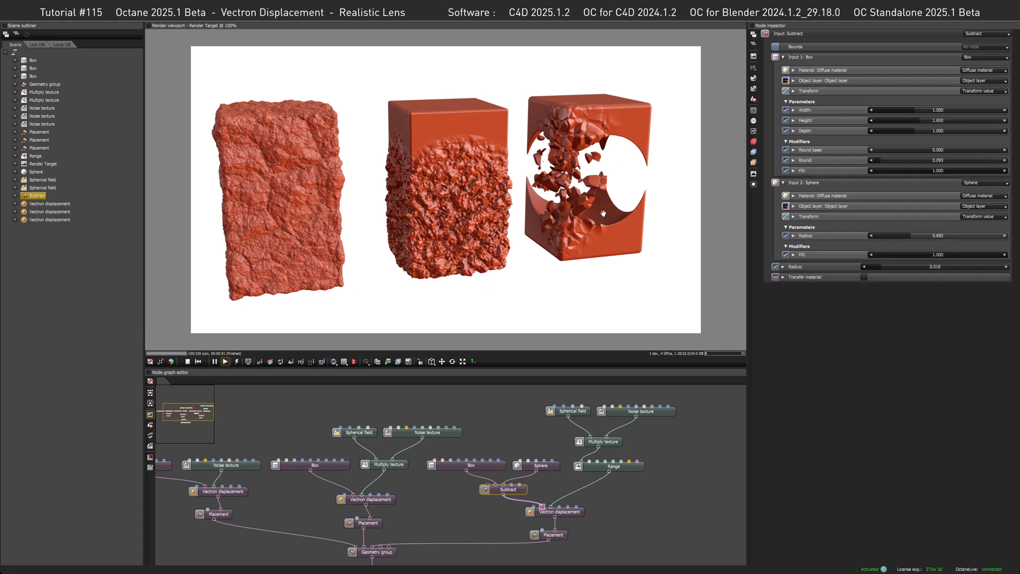
pyautogui.moveTo(481, 207)
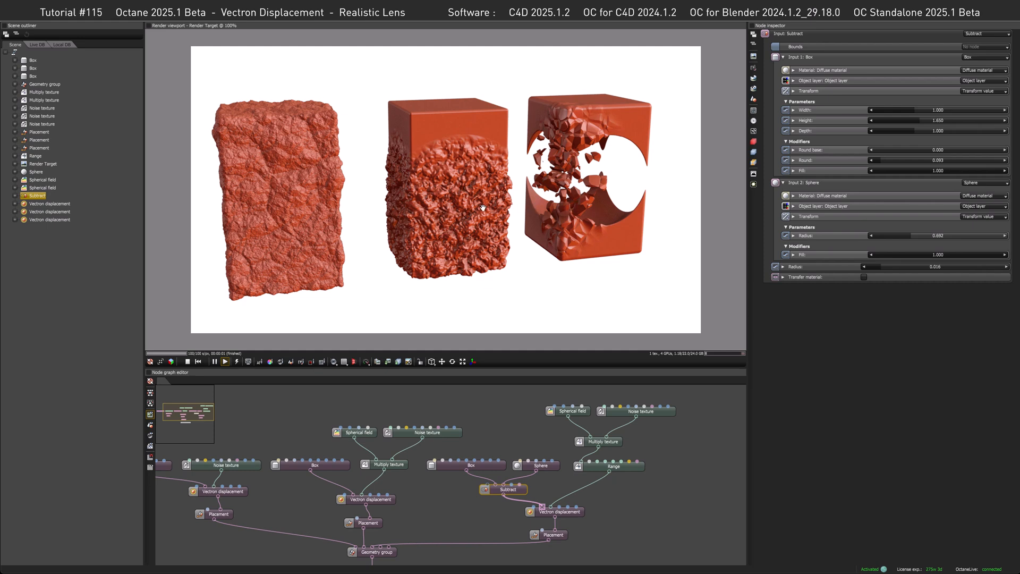
pyautogui.moveTo(281, 190)
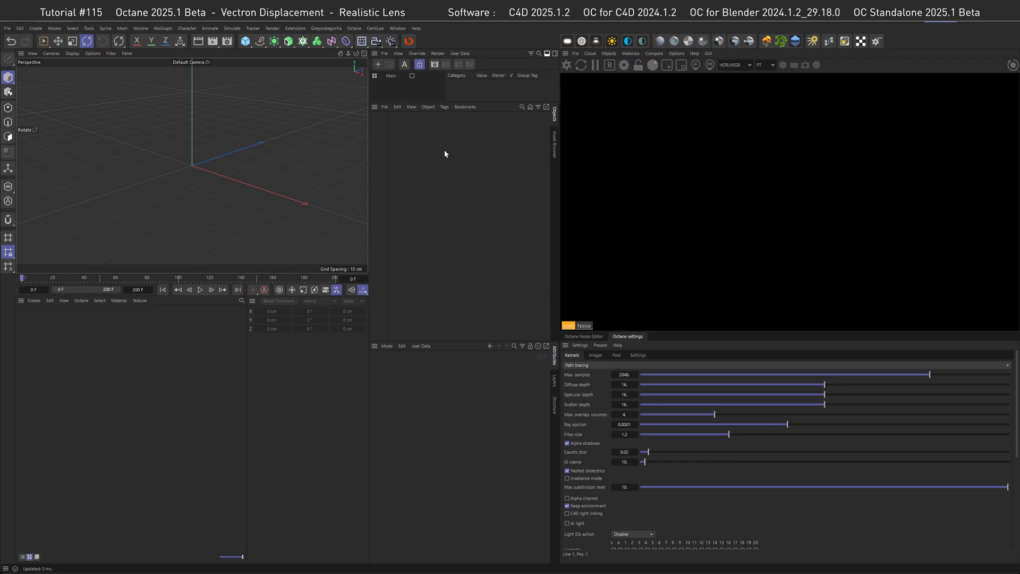
# Add a Vectron Self Box primitive and an Octane Daylight to the empty scene.
pyautogui.click(608, 53)
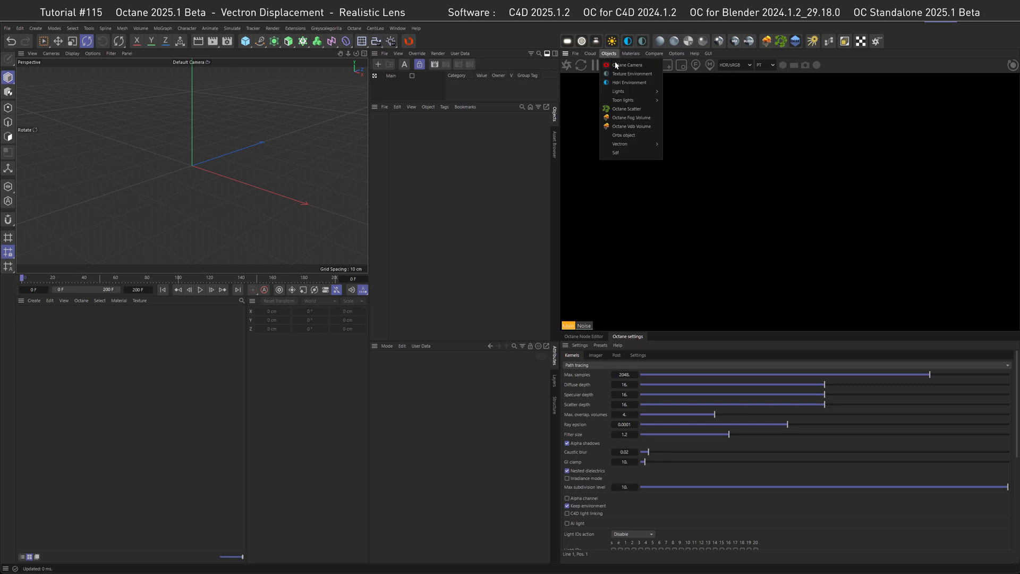
pyautogui.moveTo(676, 154)
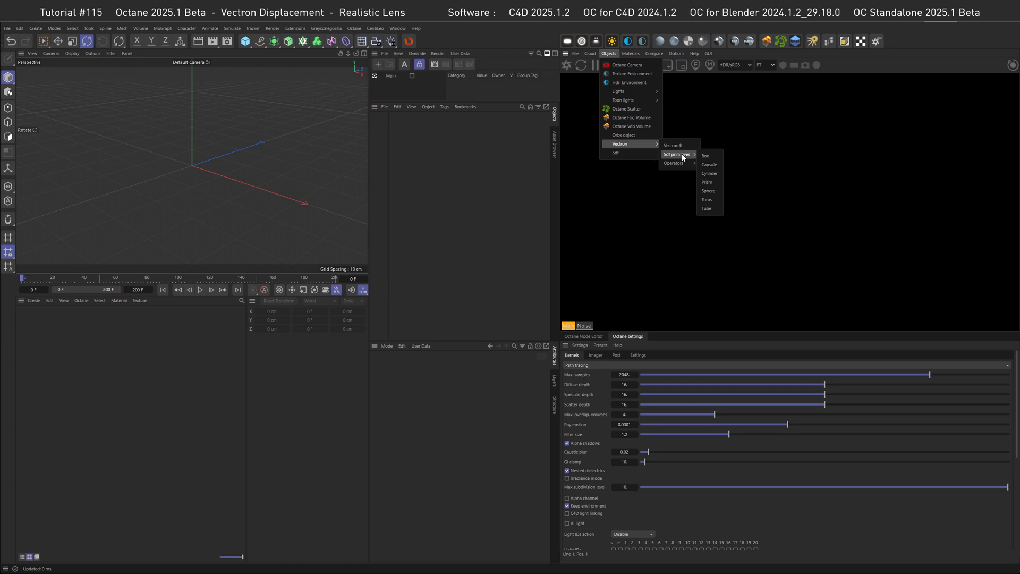
pyautogui.click(706, 155)
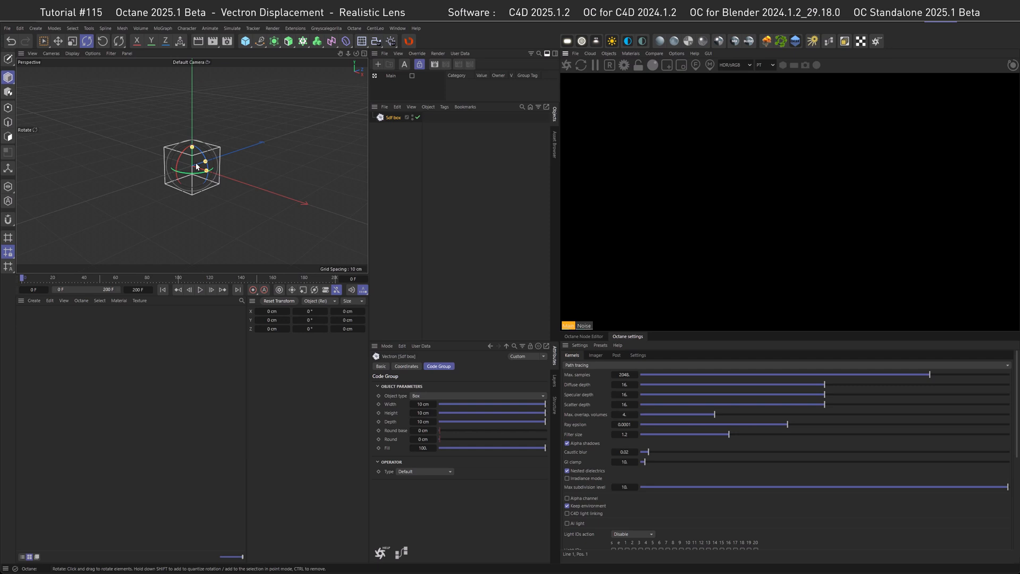
pyautogui.moveTo(189, 168)
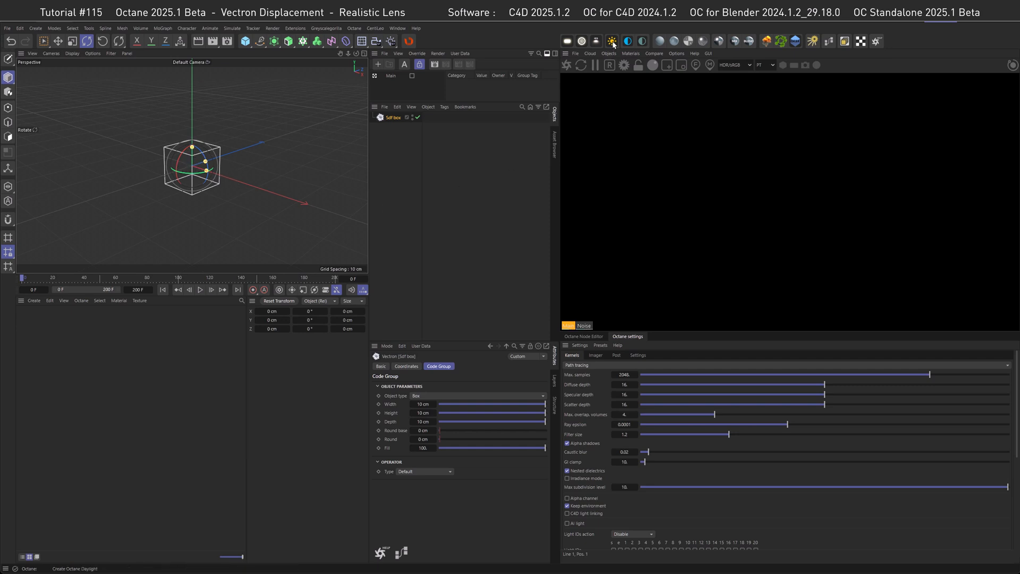
pyautogui.click(581, 41)
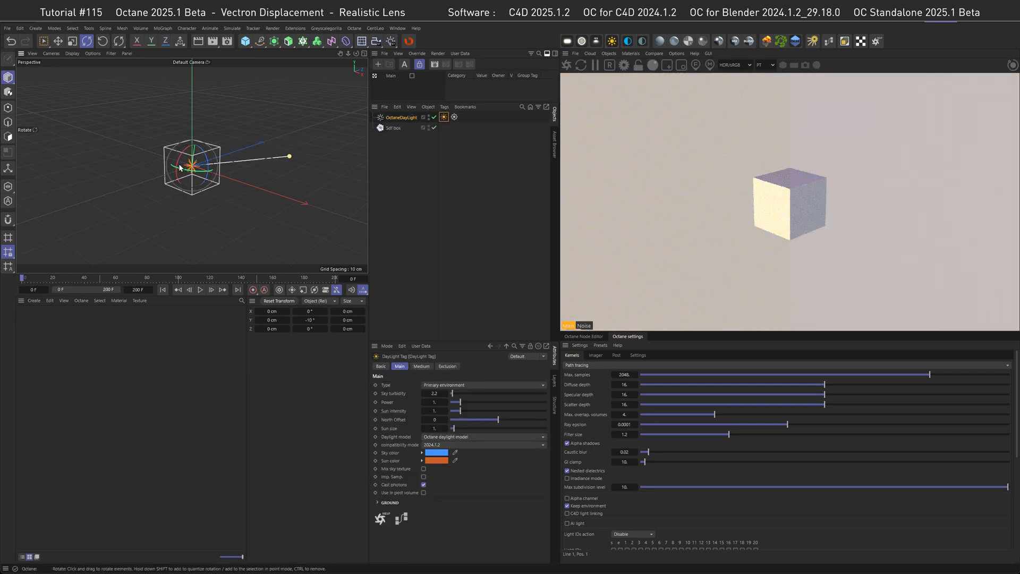
# Select Self box and raise its Round value to 10 cm.
pyautogui.click(394, 128)
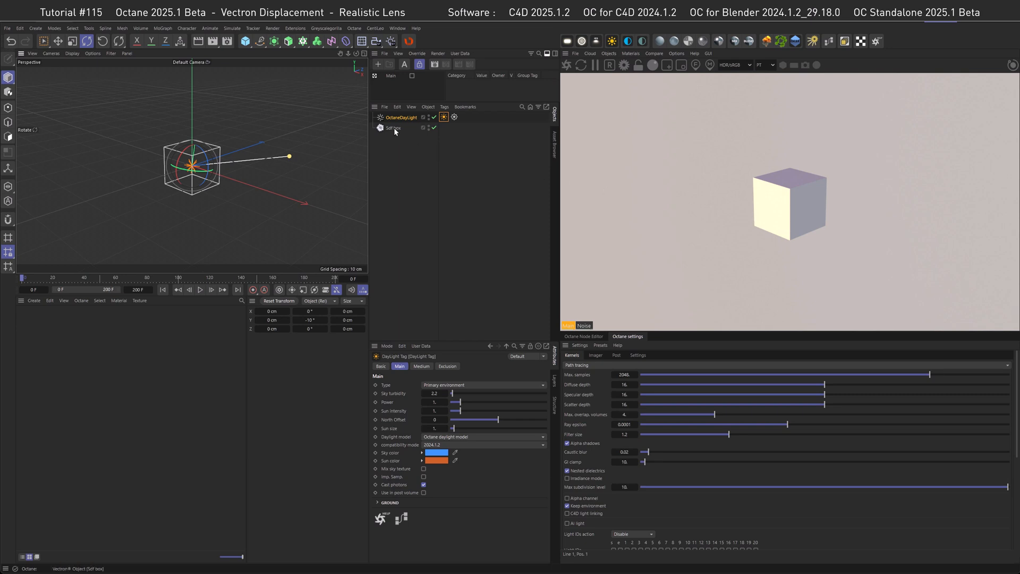
pyautogui.click(393, 127)
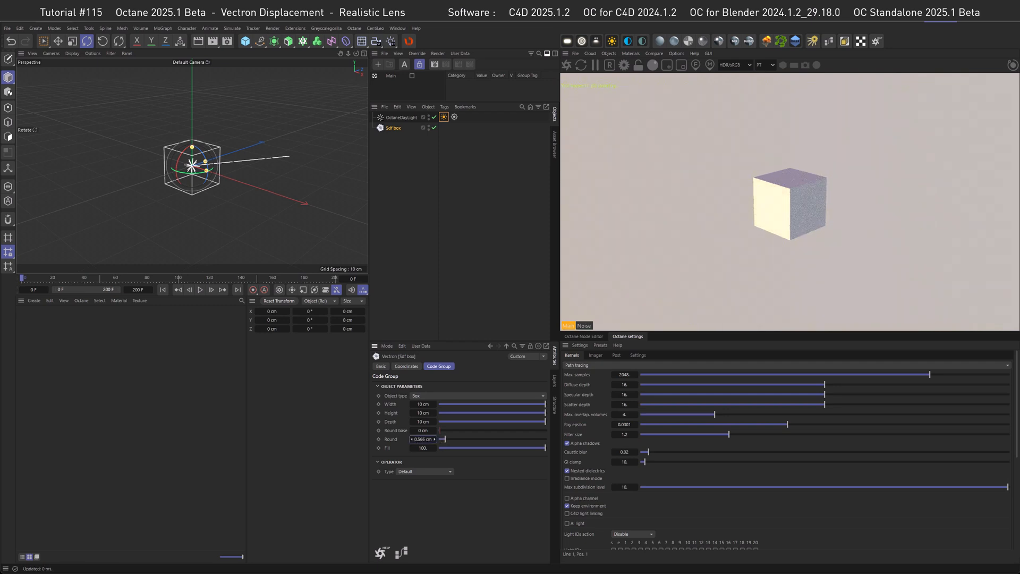
pyautogui.moveTo(442, 439); pyautogui.dragTo(450, 438)
pyautogui.write('10')
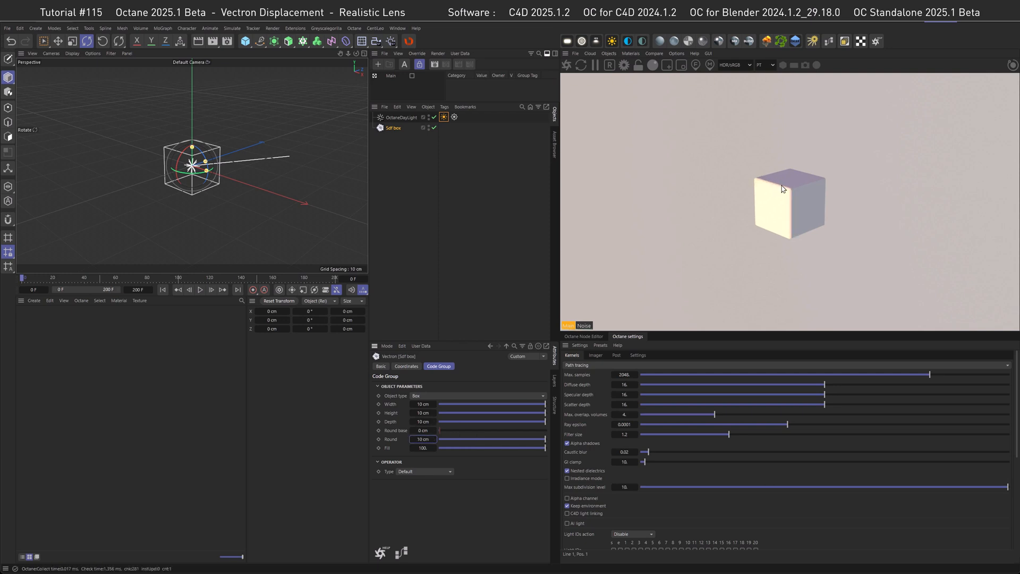
pyautogui.moveTo(779, 198)
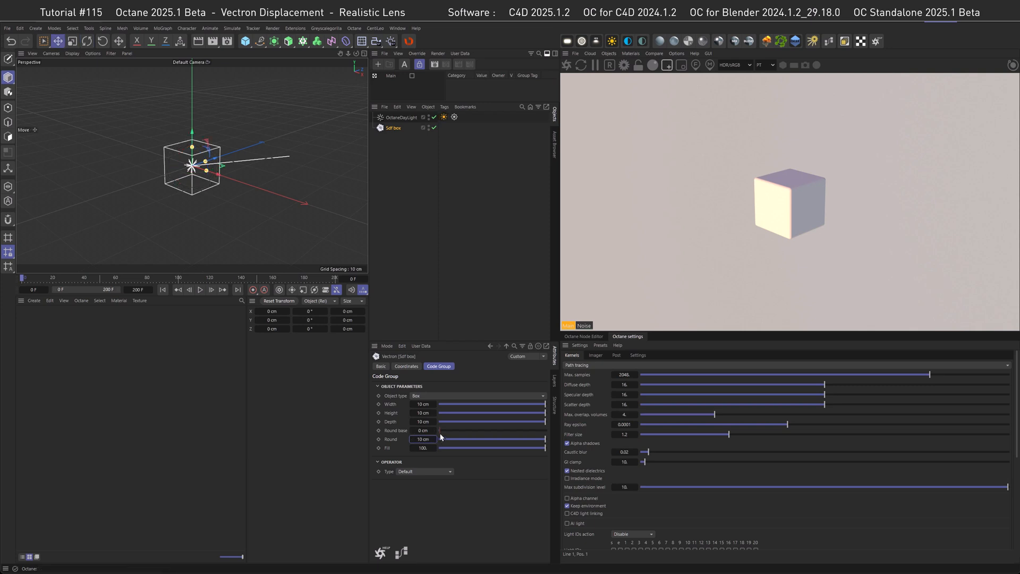
# Add a Vectron Subtract operator and move the second box down to notch the cube.
pyautogui.click(608, 53)
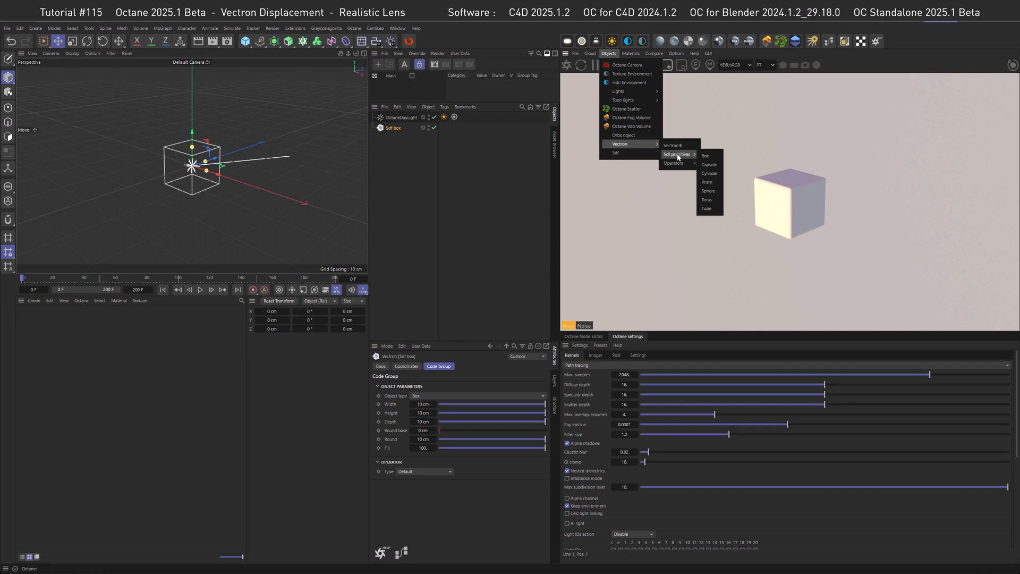
pyautogui.moveTo(675, 163)
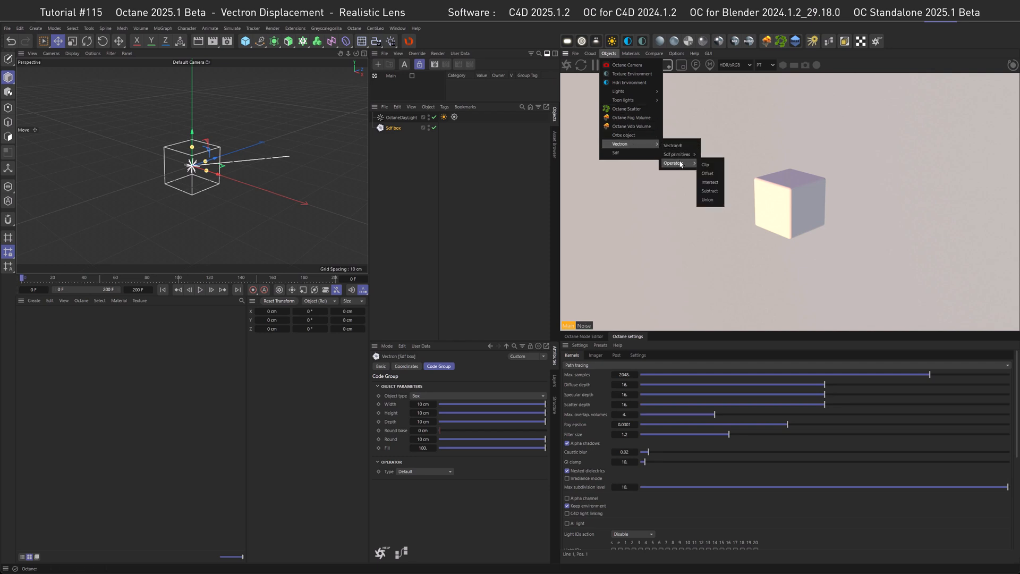
pyautogui.click(710, 200)
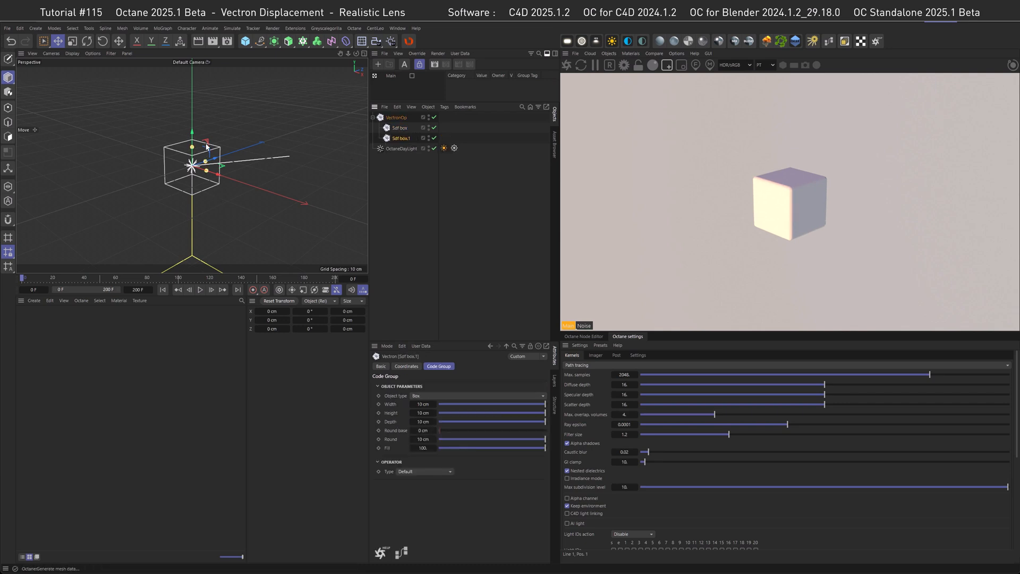
pyautogui.moveTo(205, 162); pyautogui.dragTo(228, 195)
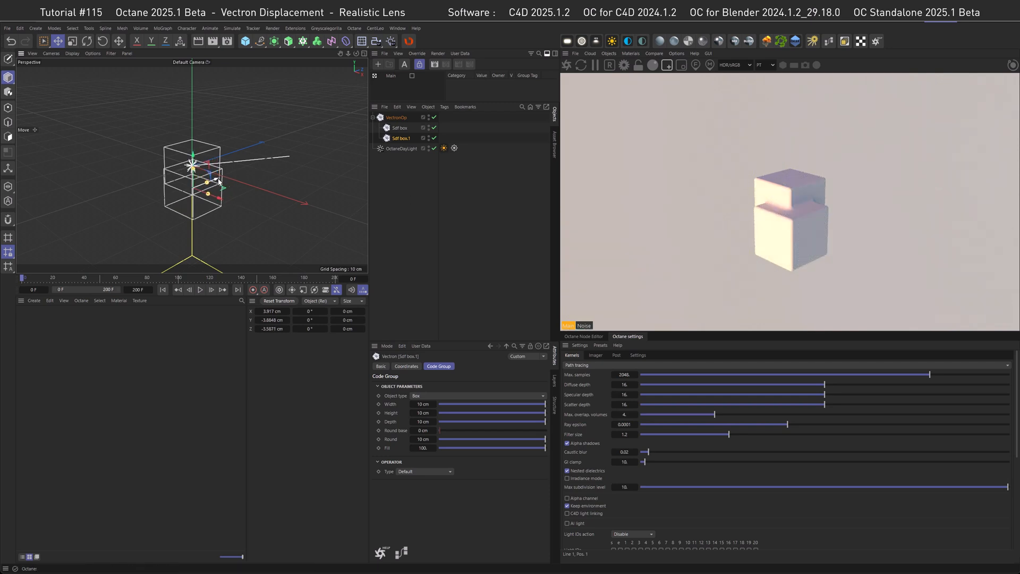
pyautogui.moveTo(167, 366)
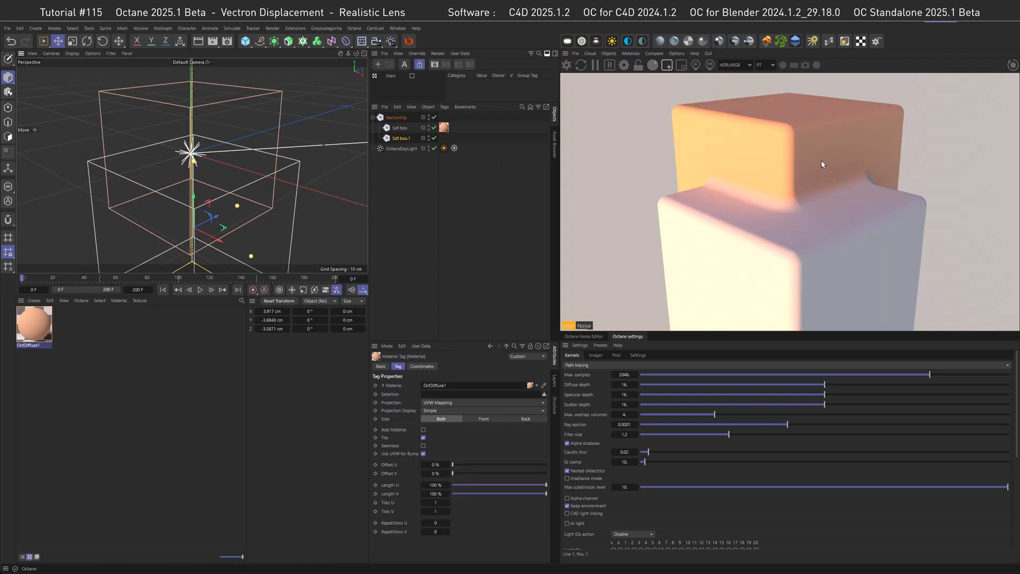
pyautogui.moveTo(835, 204)
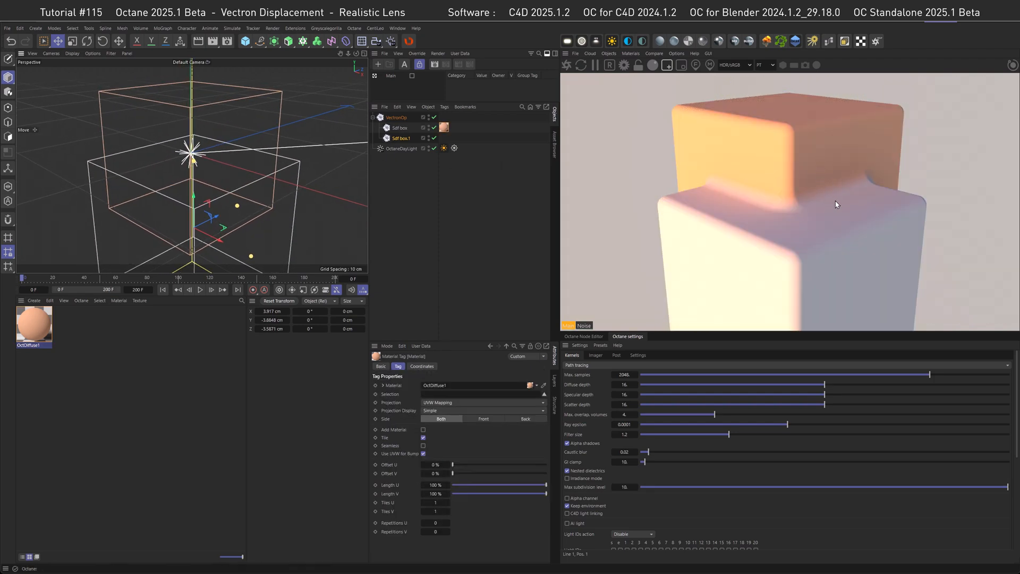
# Double-click in the Object Manager while assigning the orange Octane Diffuse material.
pyautogui.click(396, 118)
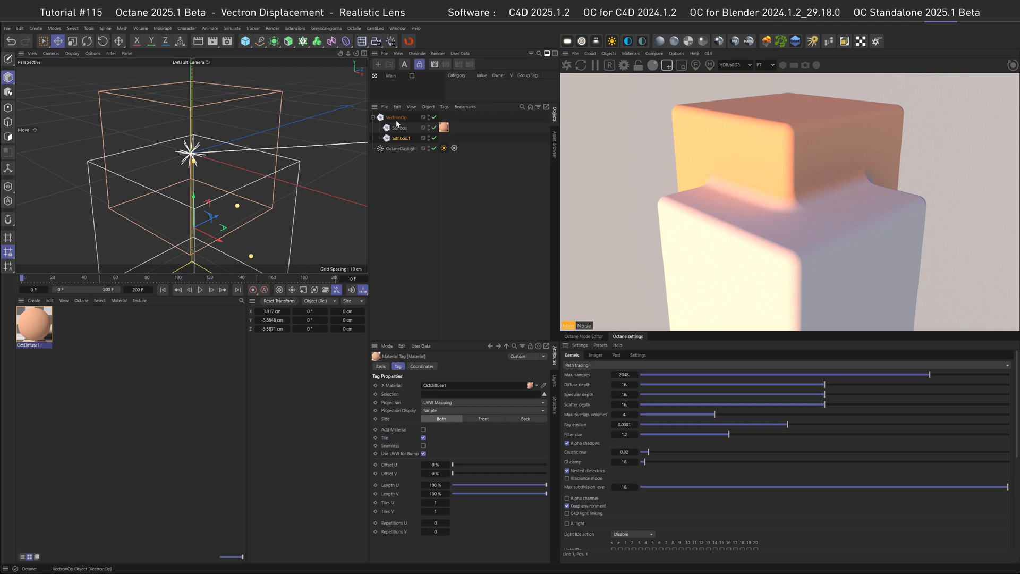
pyautogui.click(397, 118)
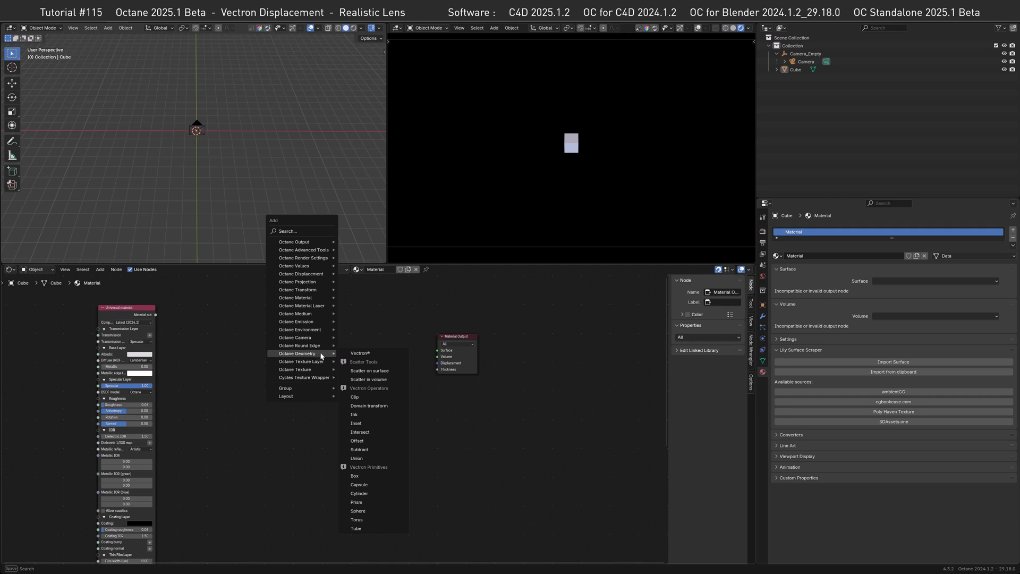
# Add a Vectron operator node and a Vectron Box node to the material tree.
pyautogui.click(356, 458)
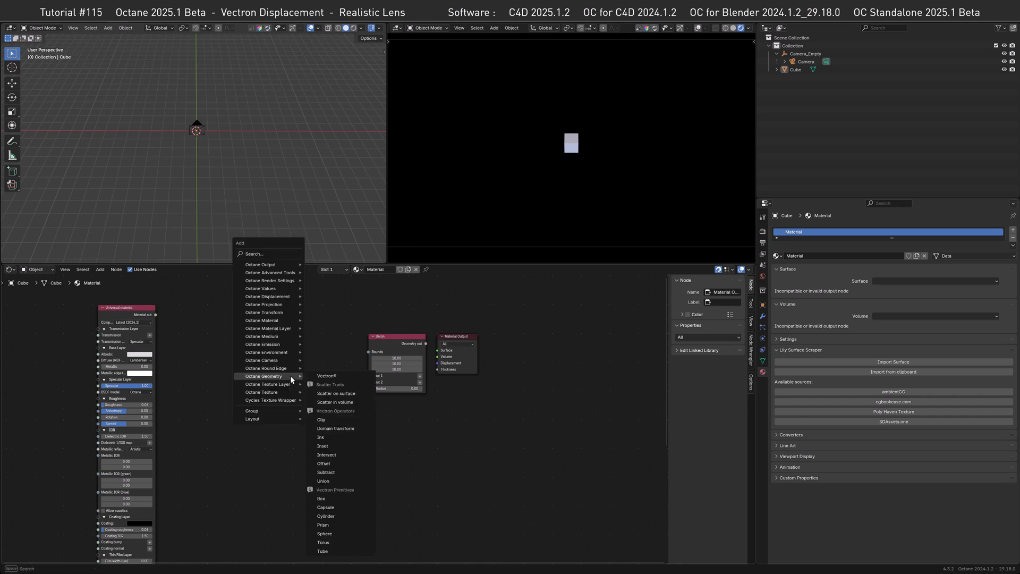
pyautogui.click(321, 499)
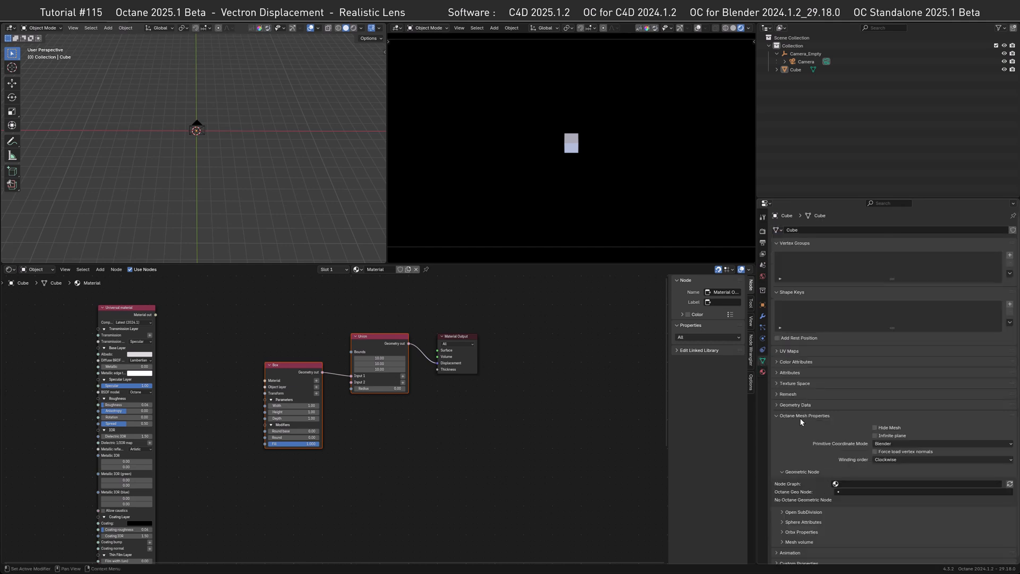
pyautogui.moveTo(815, 486)
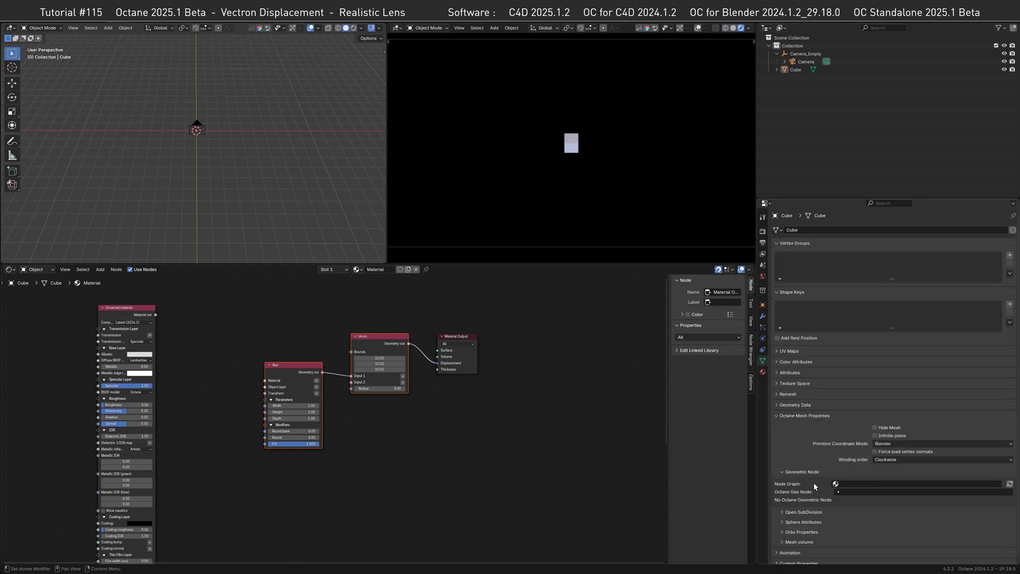
pyautogui.moveTo(850, 488)
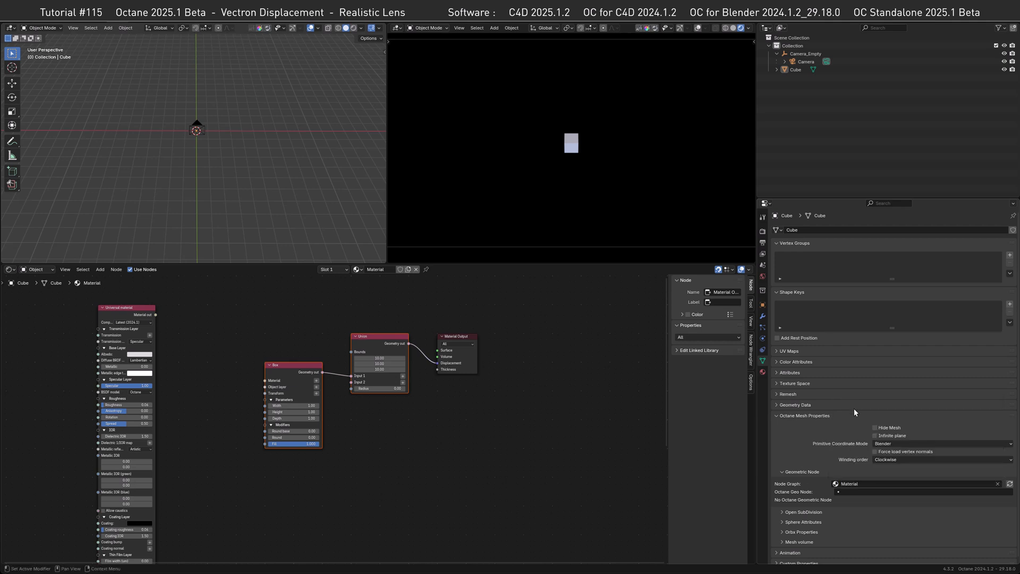
# Set the mesh's Octane Geo Node to the material graph's Union node.
pyautogui.click(918, 484)
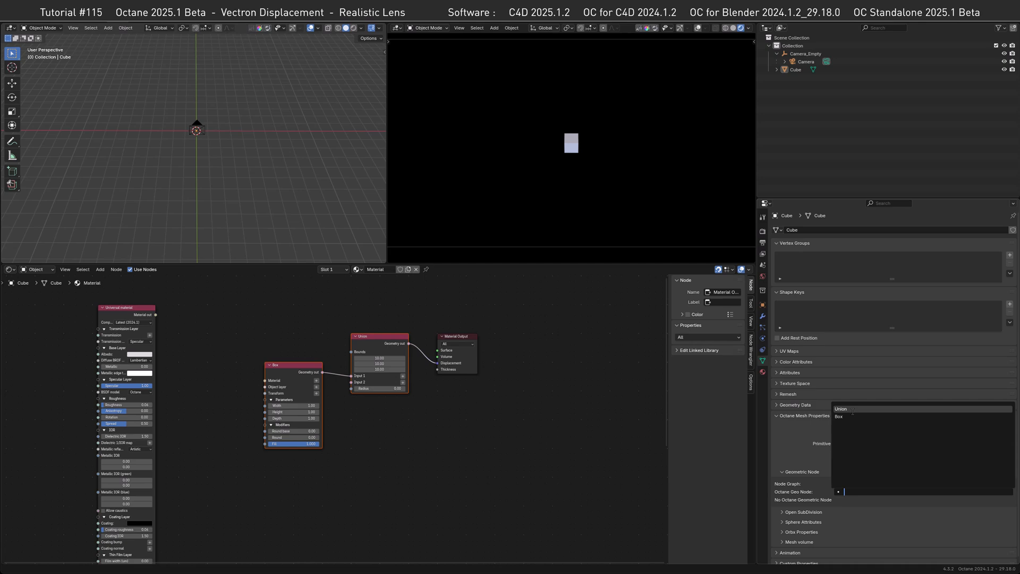
pyautogui.click(840, 408)
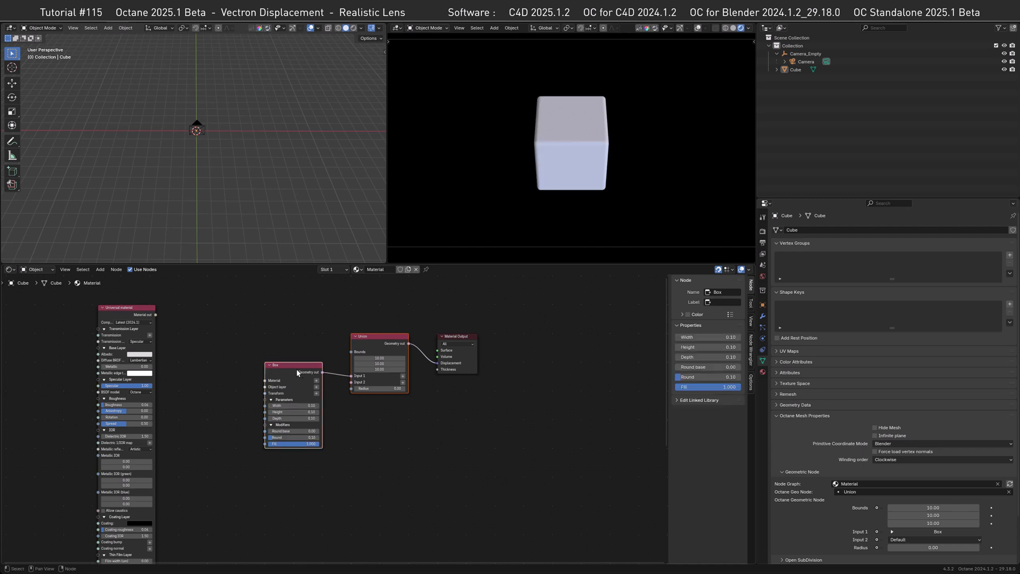
# Union a duplicated, offset Box node with the first box and make one part's albedo orange.
pyautogui.click(291, 365)
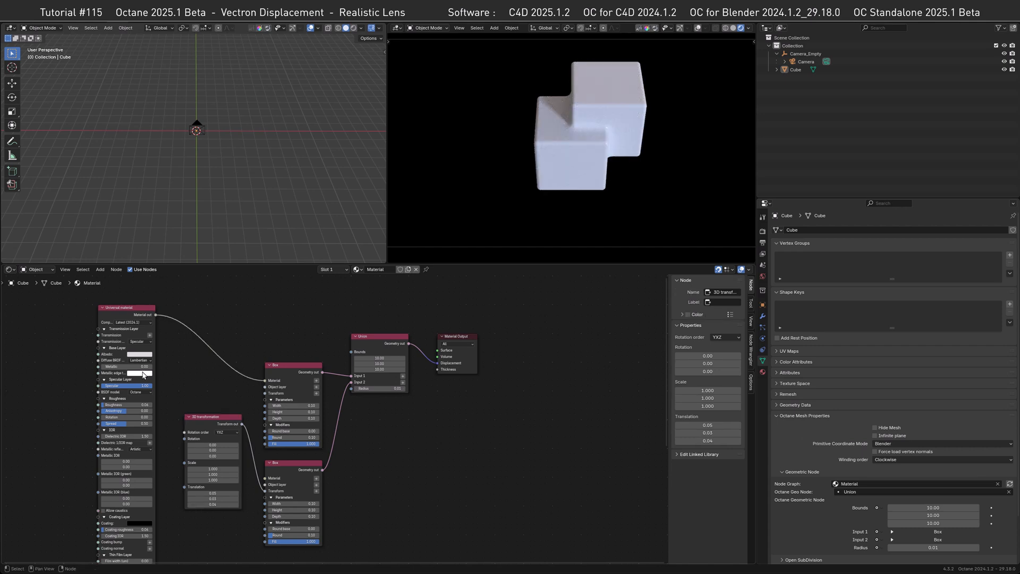
pyautogui.click(137, 354)
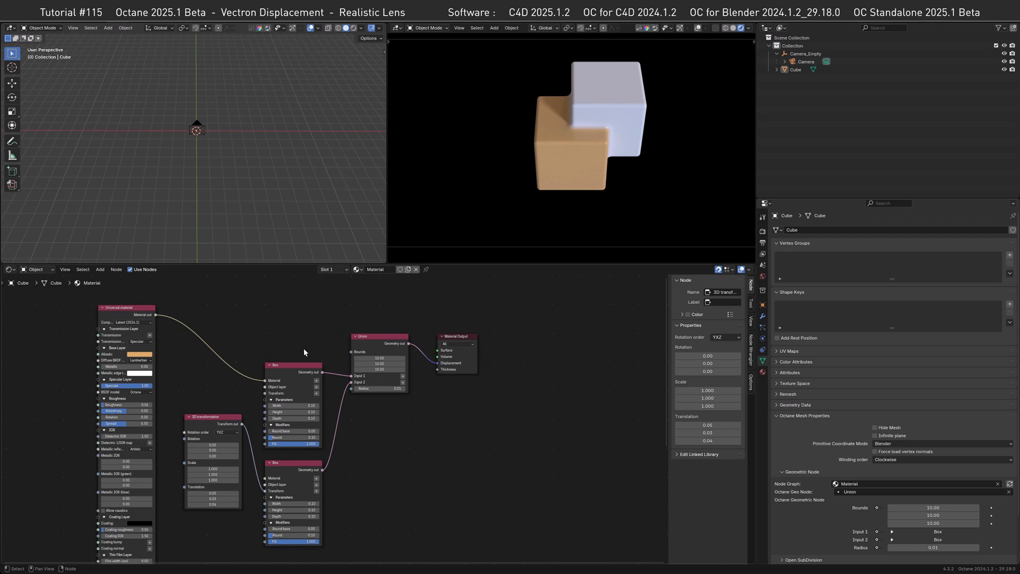
pyautogui.moveTo(284, 329)
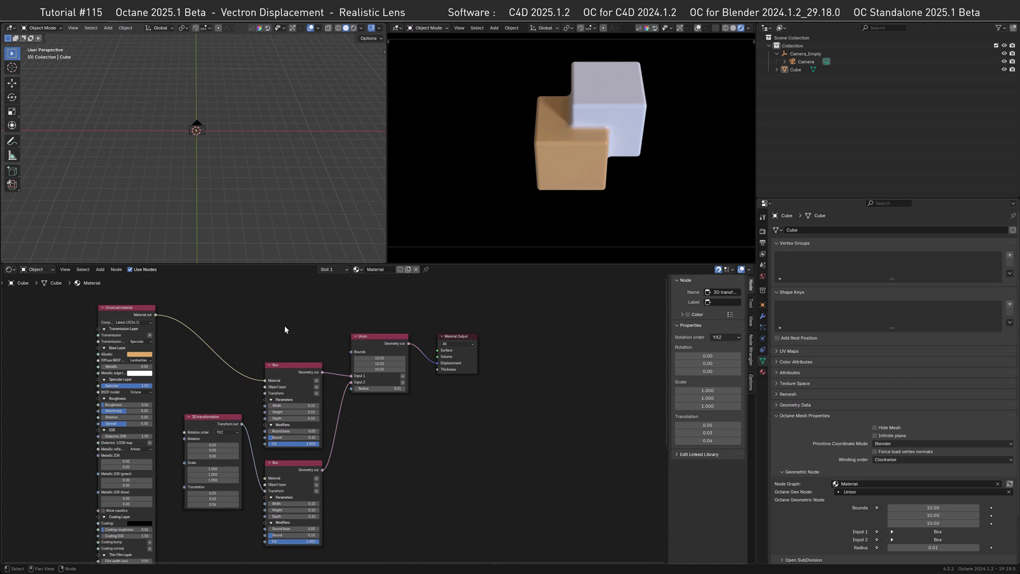
pyautogui.moveTo(291, 343)
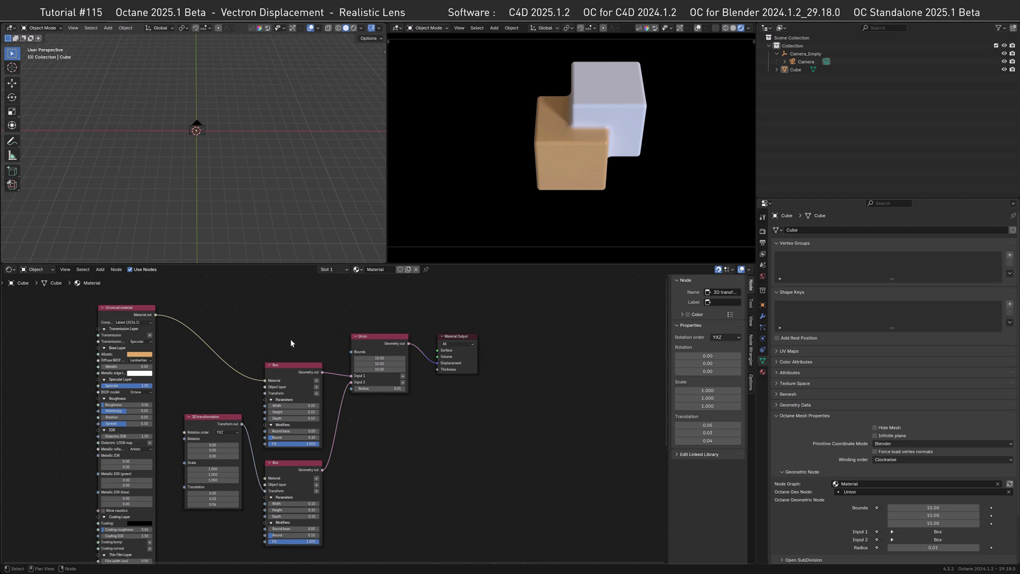
pyautogui.moveTo(261, 350)
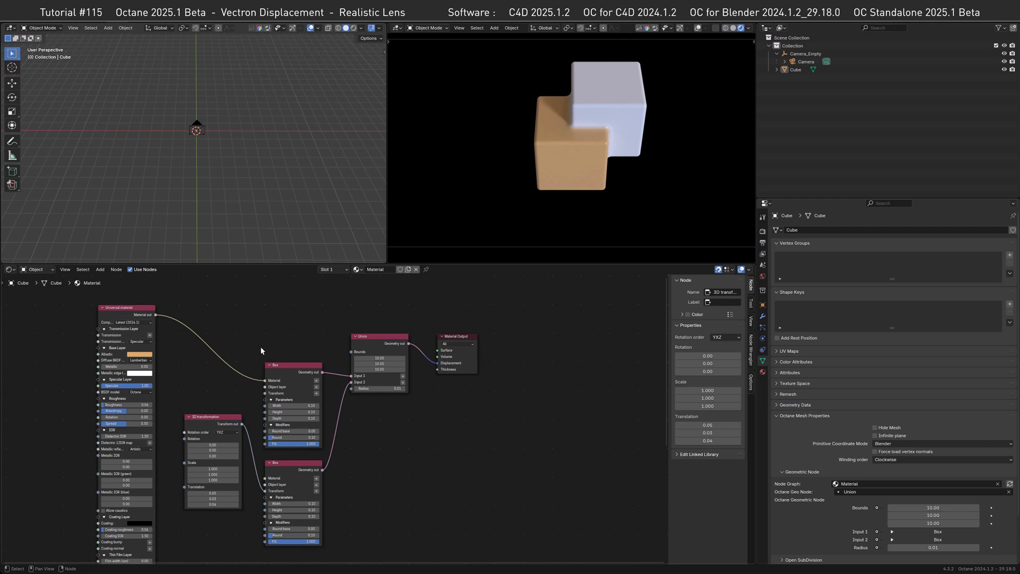
pyautogui.moveTo(242, 364)
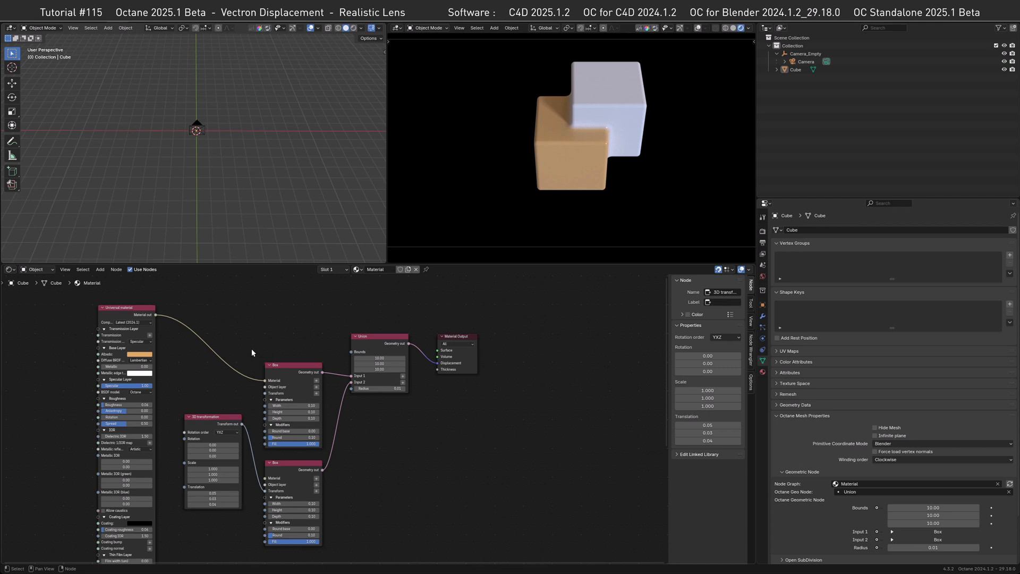
pyautogui.moveTo(251, 351)
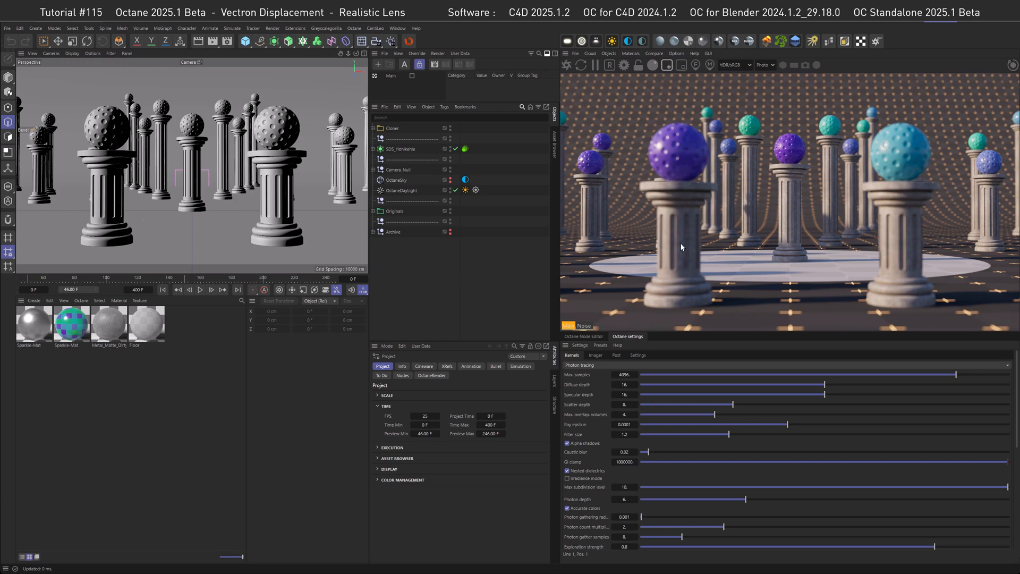
pyautogui.moveTo(672, 163)
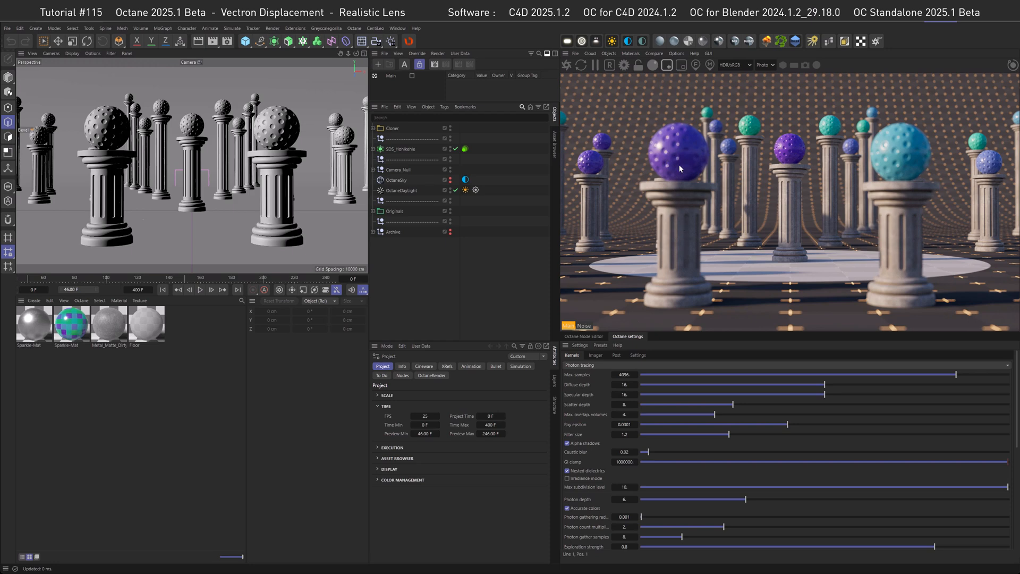
pyautogui.moveTo(673, 147)
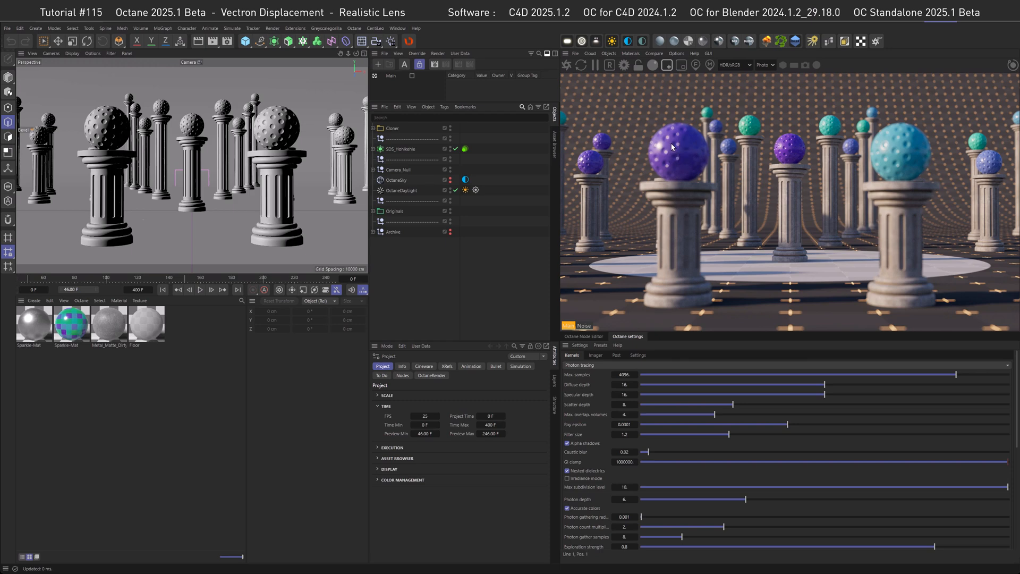
pyautogui.moveTo(684, 181)
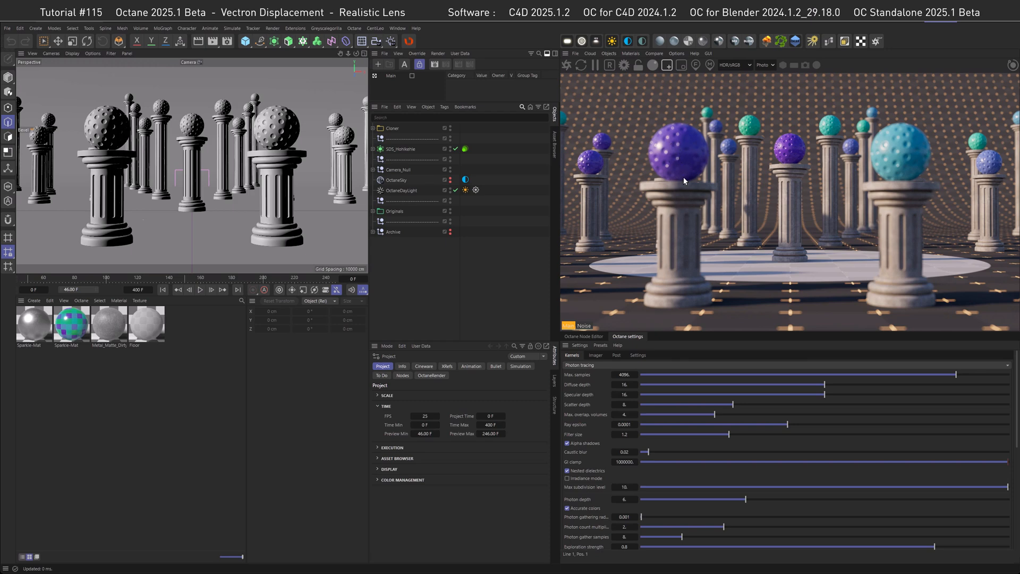
pyautogui.moveTo(799, 304)
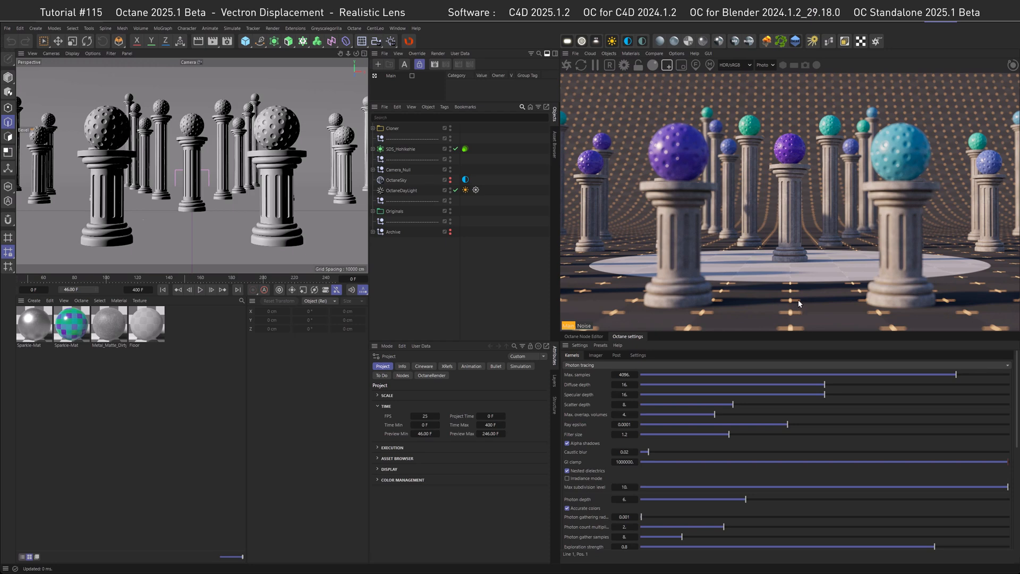
pyautogui.moveTo(778, 120)
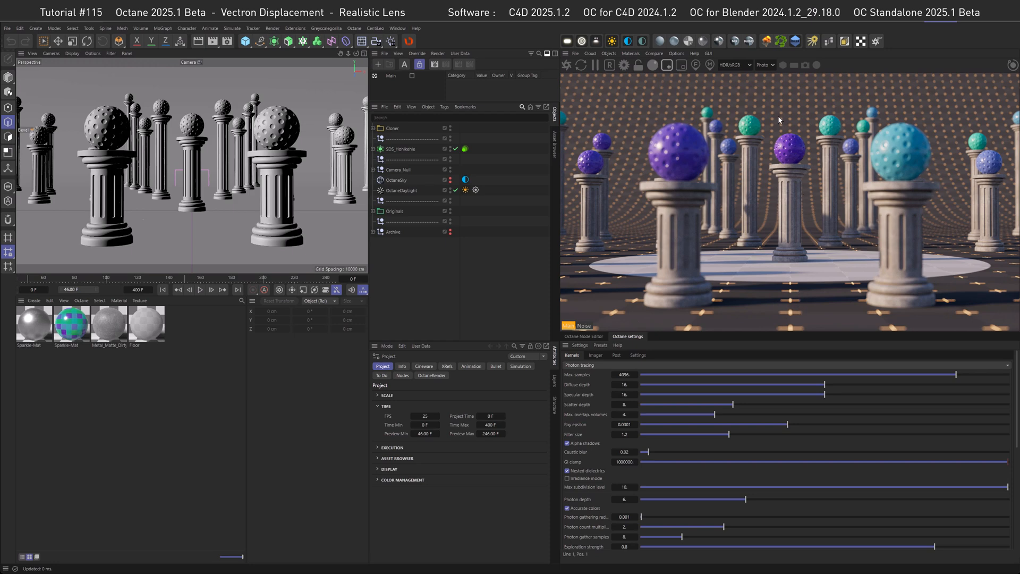
pyautogui.moveTo(782, 125)
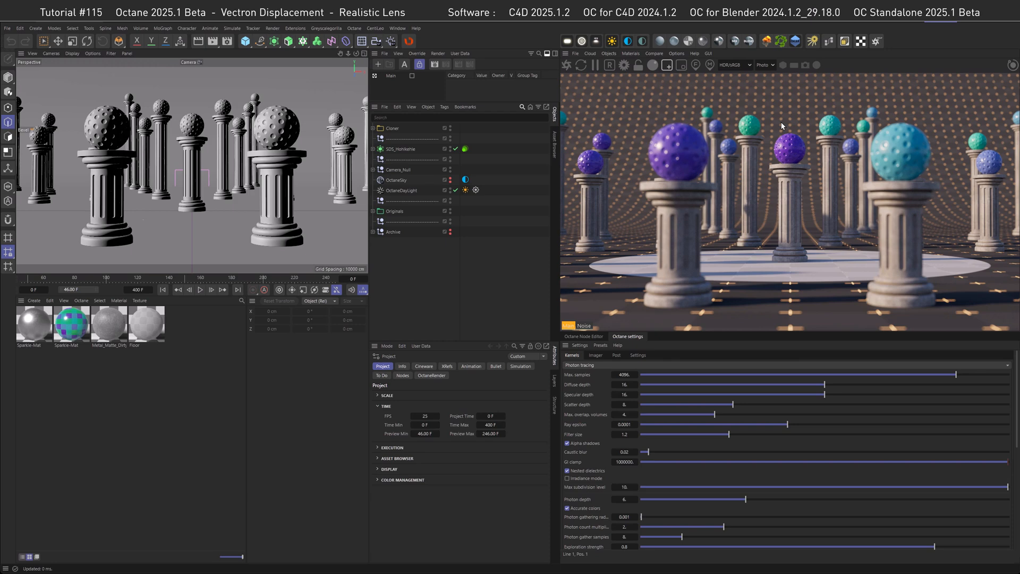
pyautogui.moveTo(784, 126)
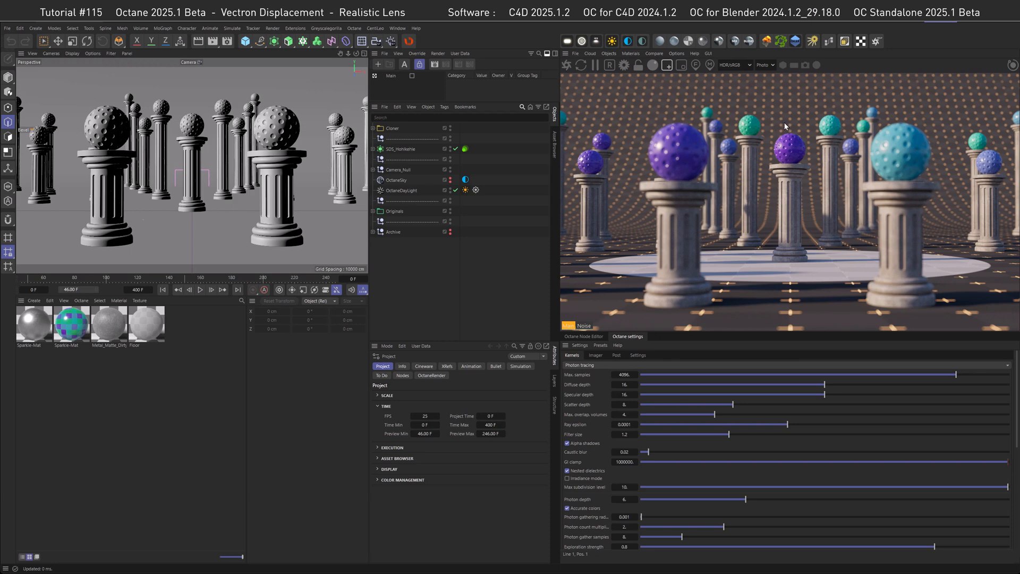
pyautogui.moveTo(779, 122)
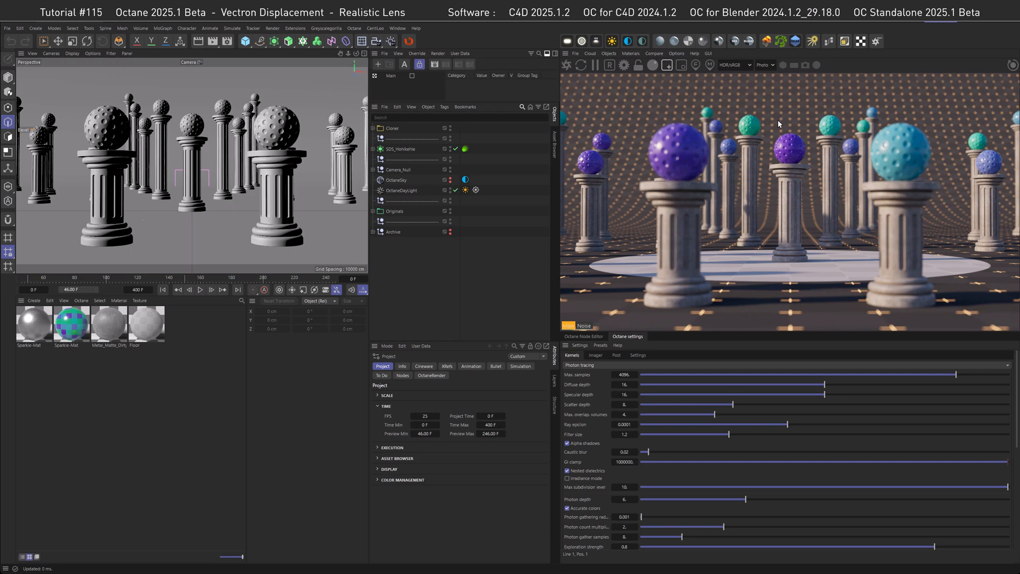
pyautogui.moveTo(712, 184)
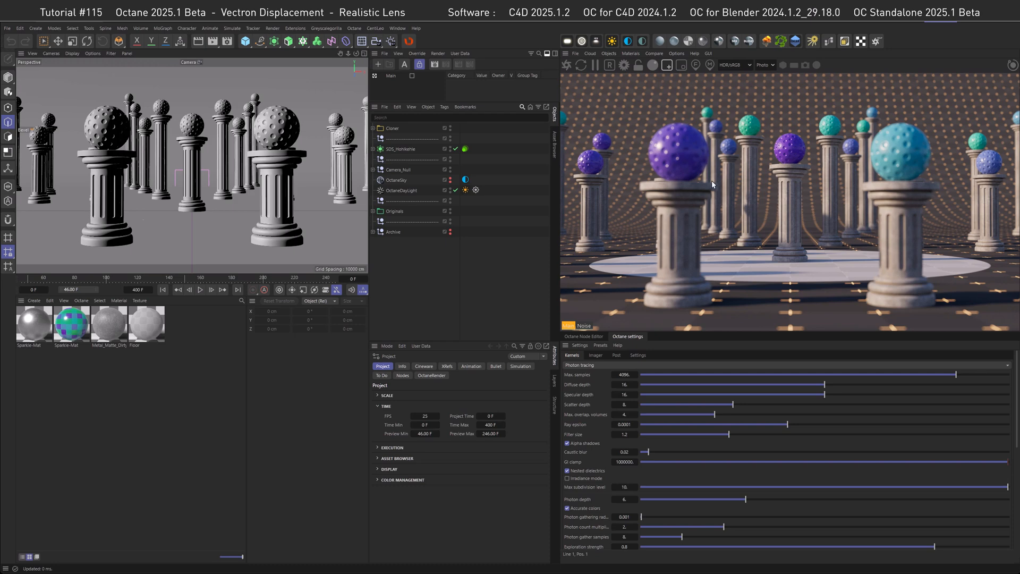
pyautogui.moveTo(800, 289)
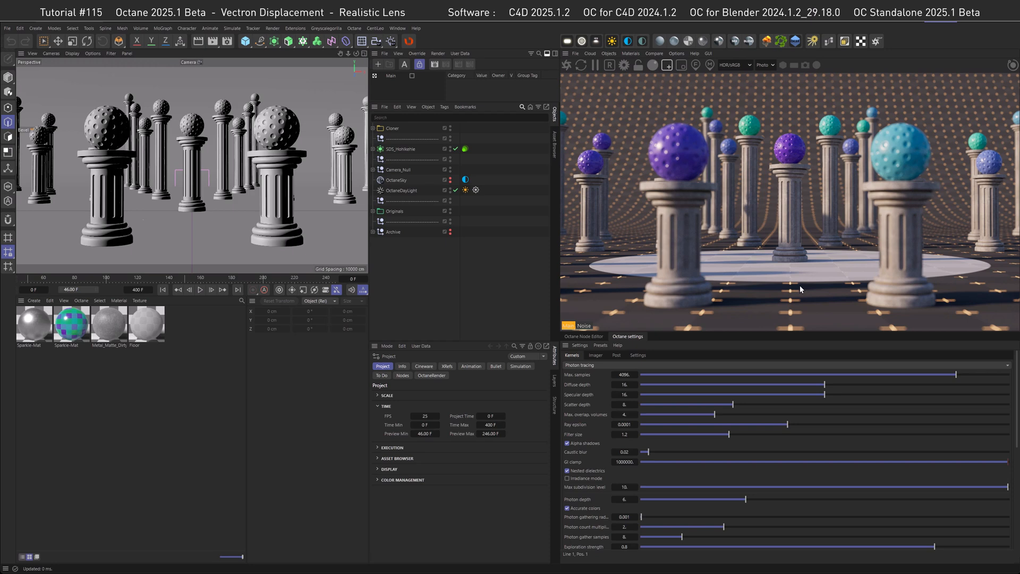
pyautogui.moveTo(894, 174)
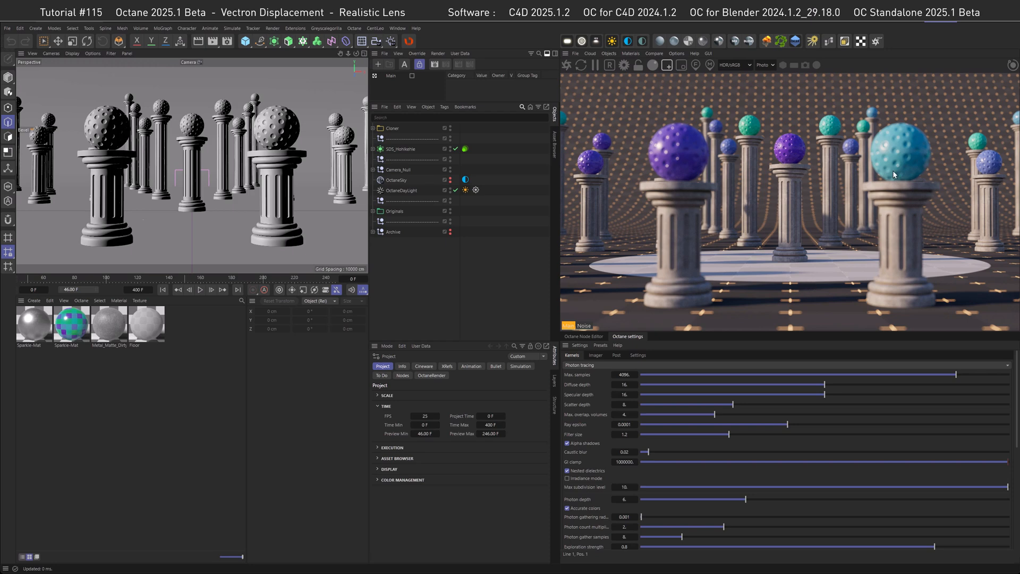
pyautogui.moveTo(933, 110)
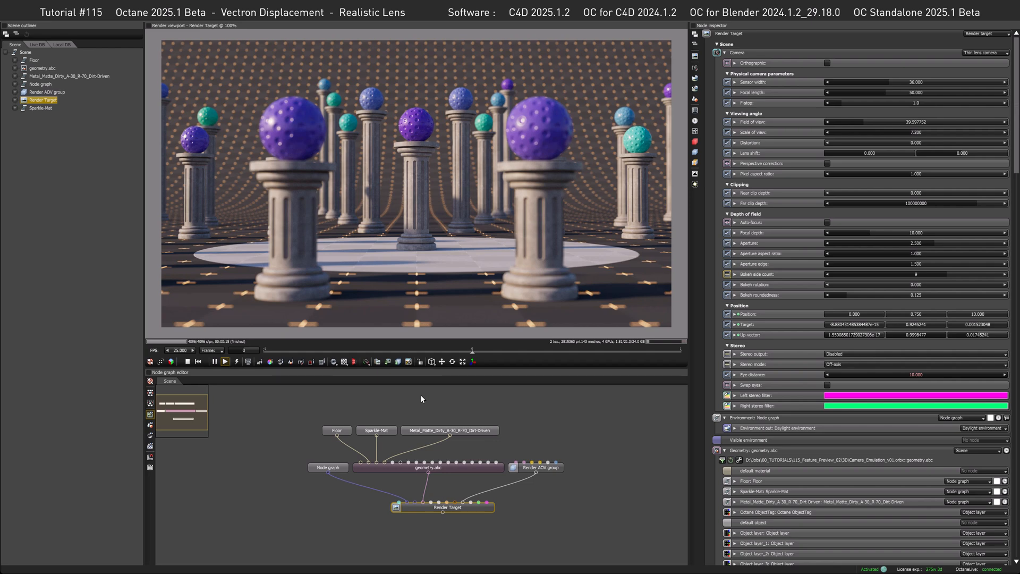
pyautogui.moveTo(414, 207)
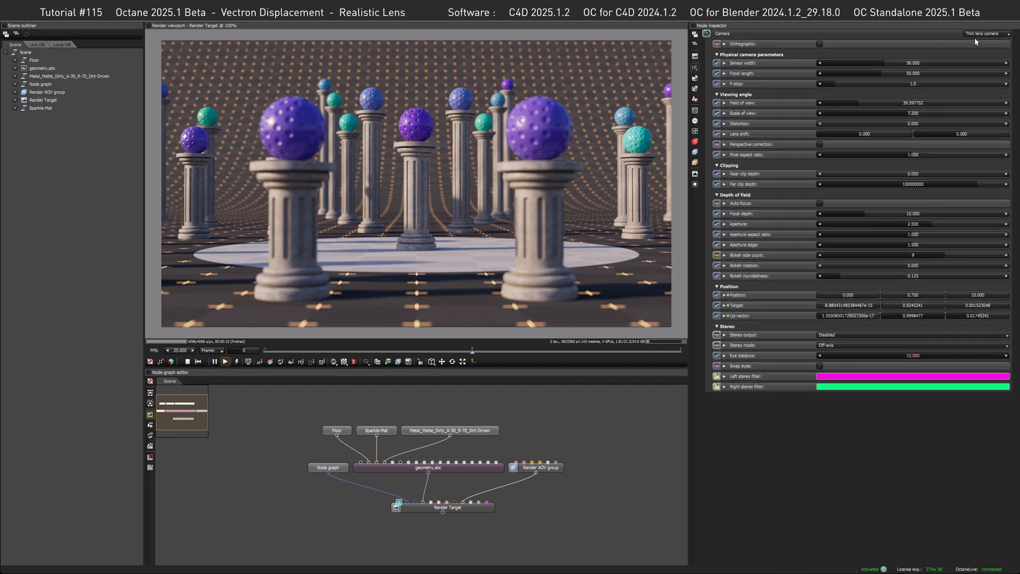
pyautogui.moveTo(977, 41)
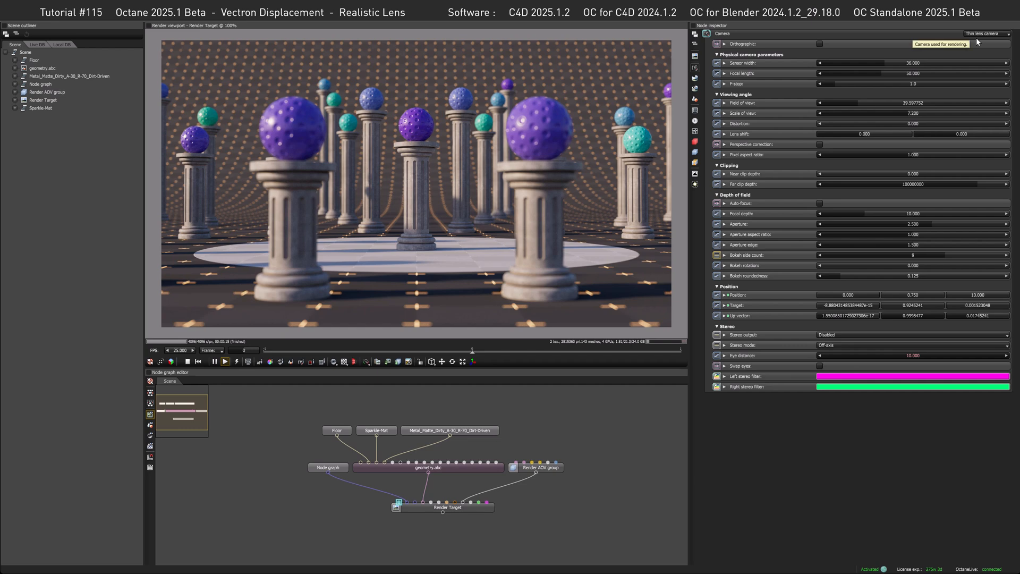
# Open the render target's Camera type dropdown, currently Thin lens camera.
pyautogui.click(988, 33)
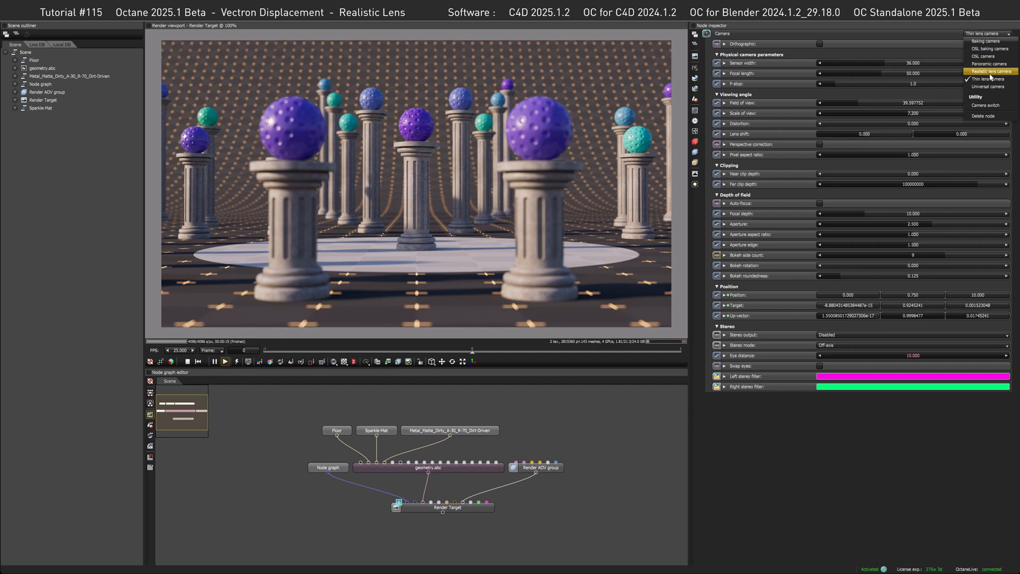
# Switch the camera to a realistic lens camera with an Angénieux 100mm lens.
pyautogui.click(990, 70)
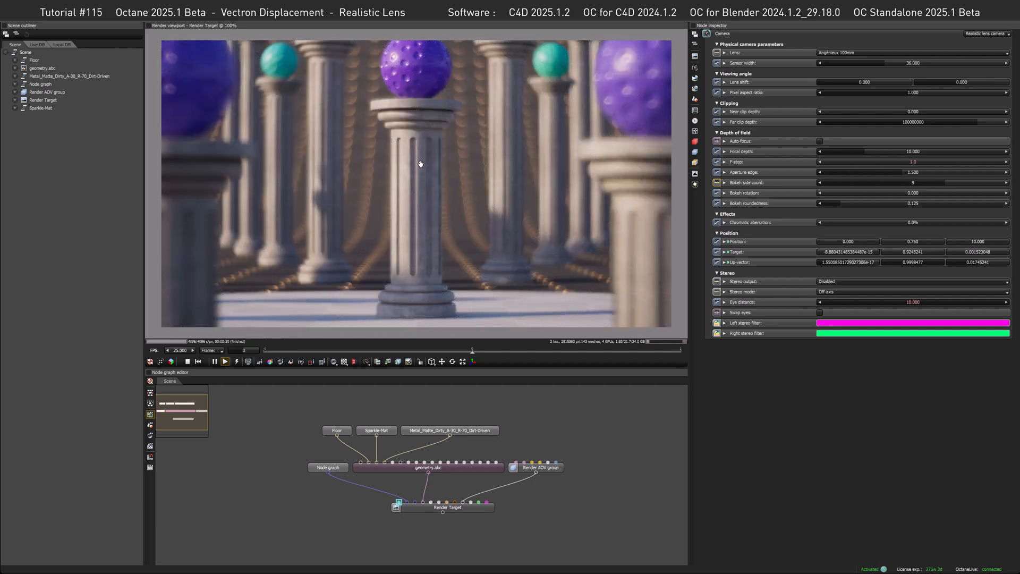
pyautogui.moveTo(416, 174)
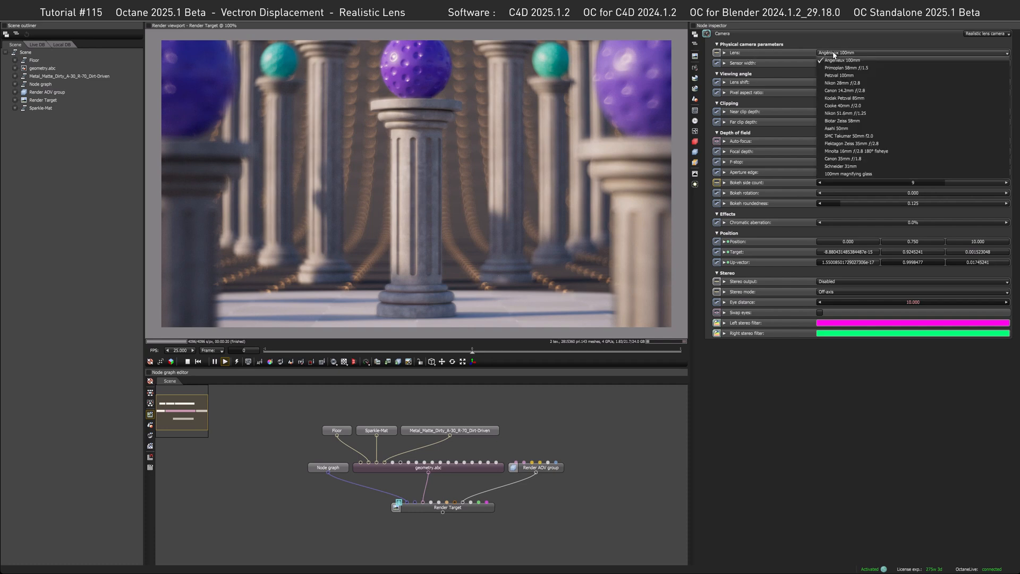
pyautogui.moveTo(841, 174)
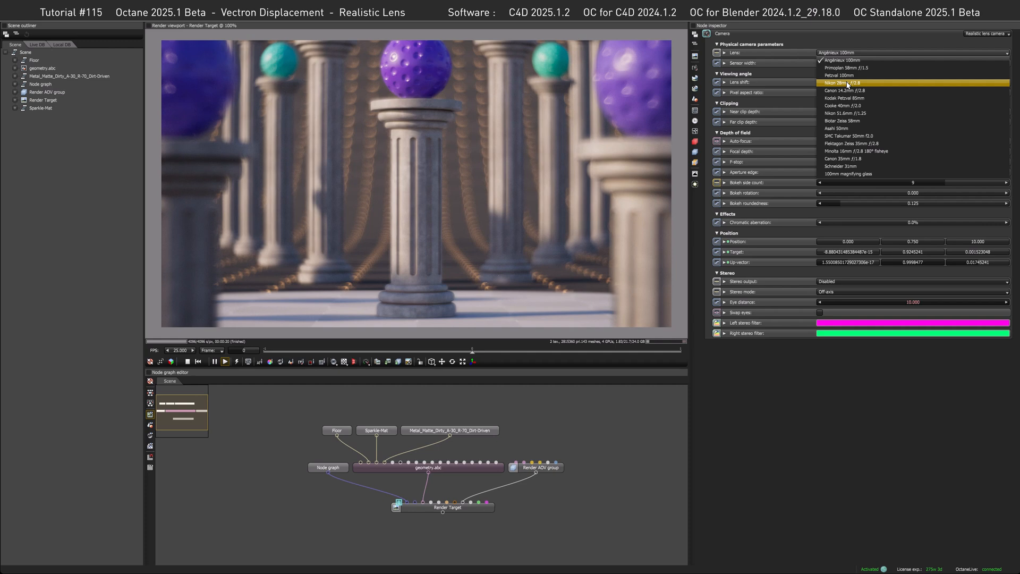
pyautogui.moveTo(848, 68)
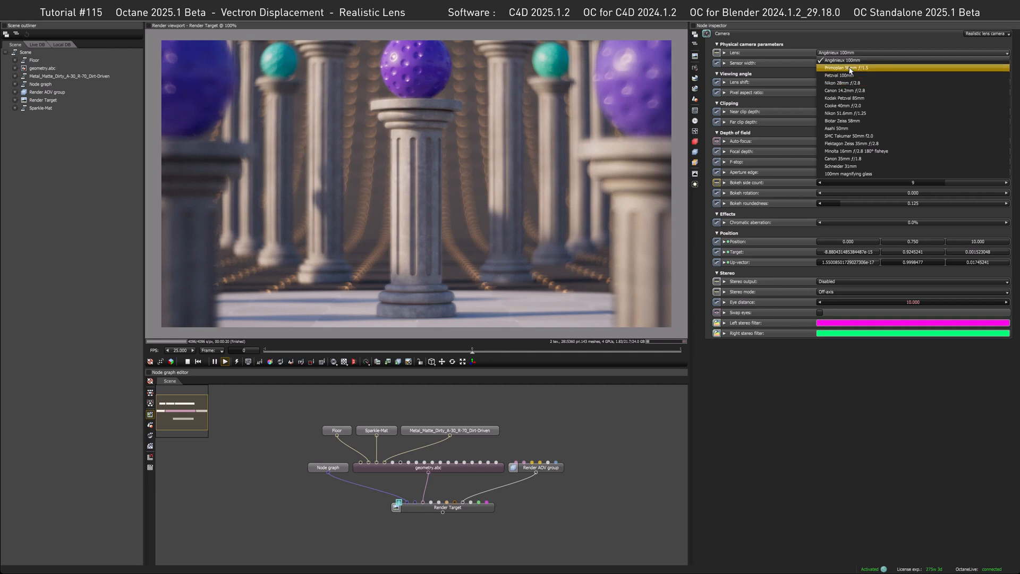
pyautogui.moveTo(849, 75)
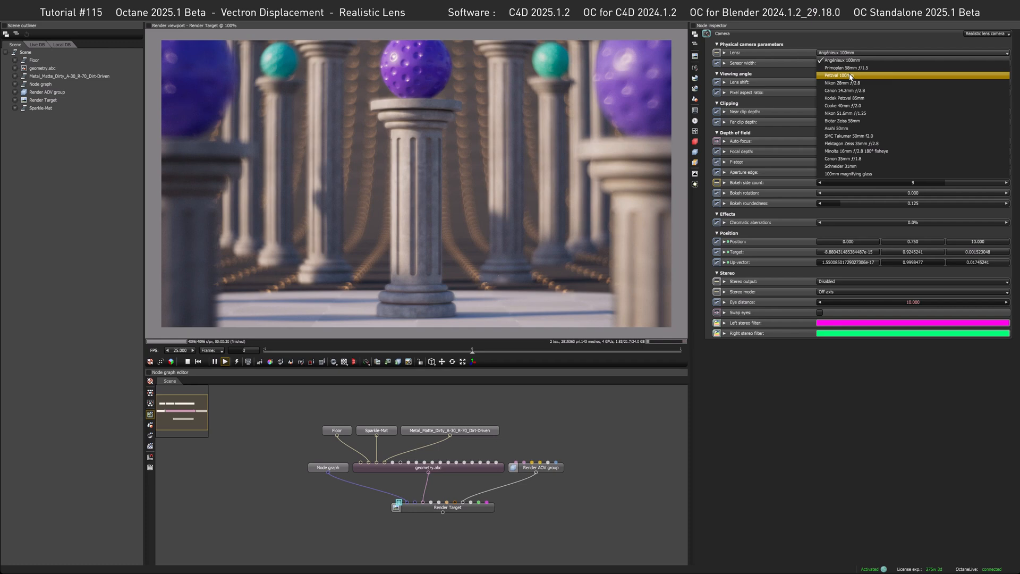
pyautogui.moveTo(849, 90)
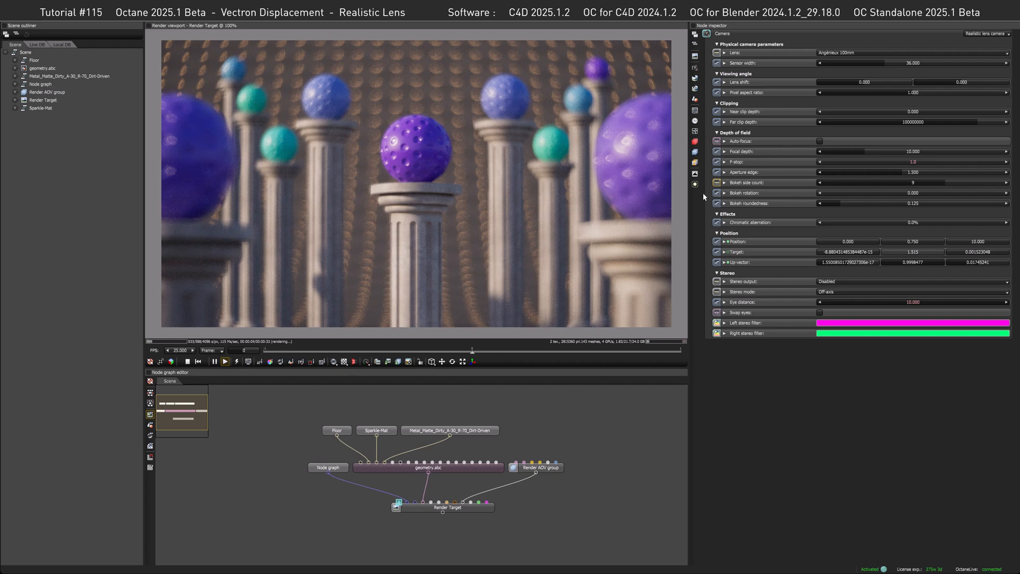
pyautogui.moveTo(670, 124)
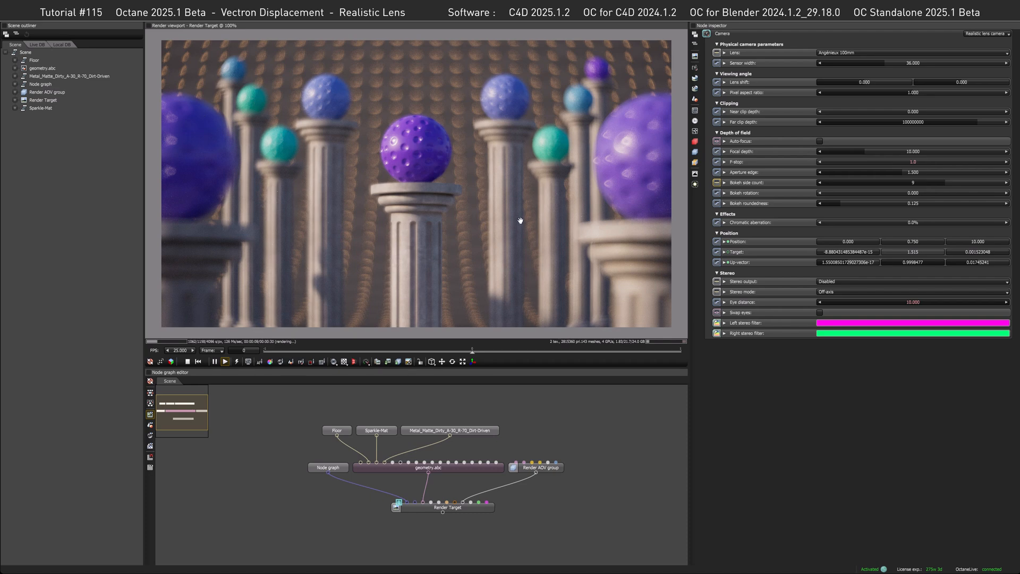
pyautogui.moveTo(630, 67)
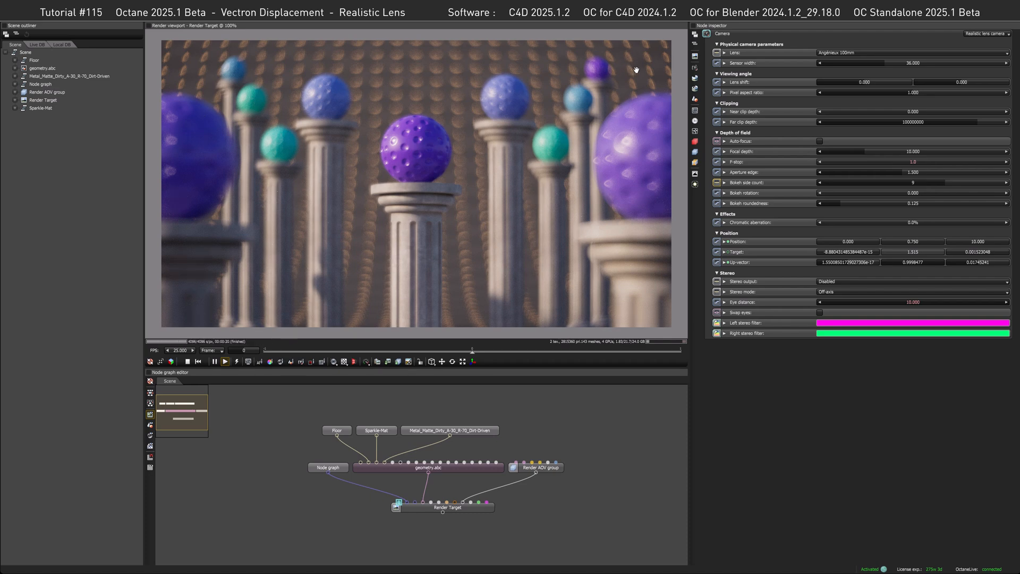
pyautogui.moveTo(647, 57)
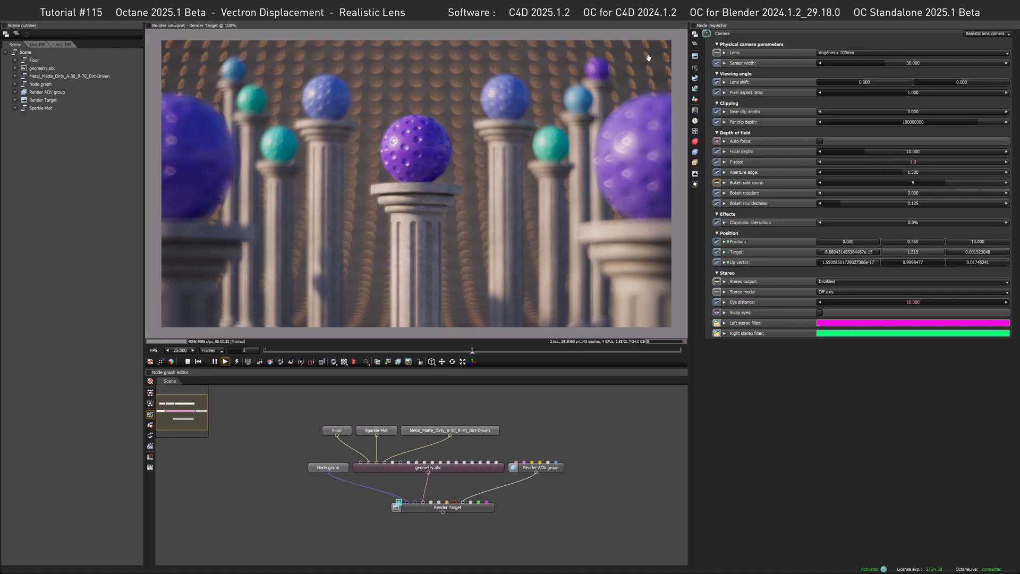
pyautogui.moveTo(241, 51)
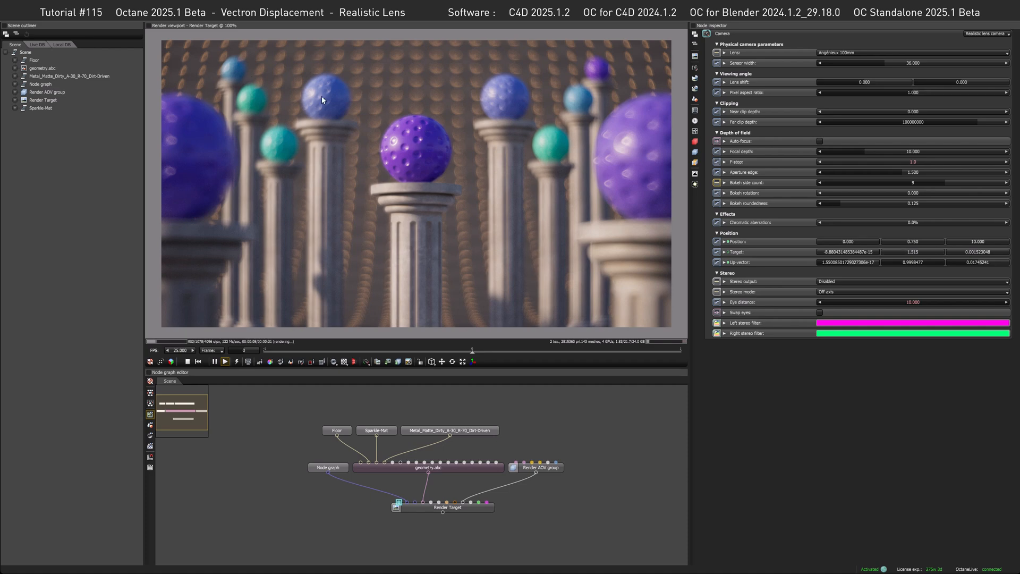
pyautogui.moveTo(676, 136)
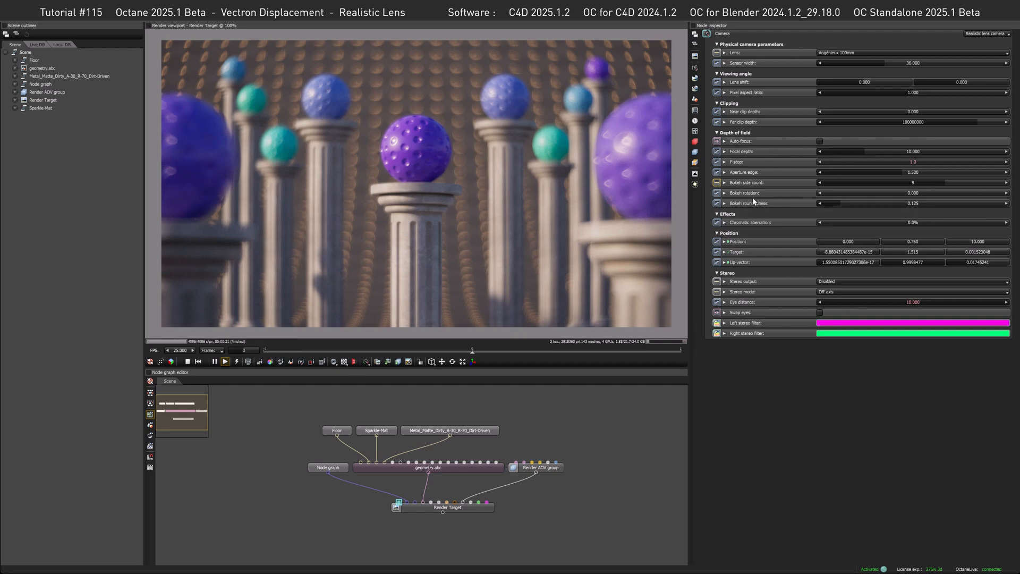
pyautogui.moveTo(418, 96)
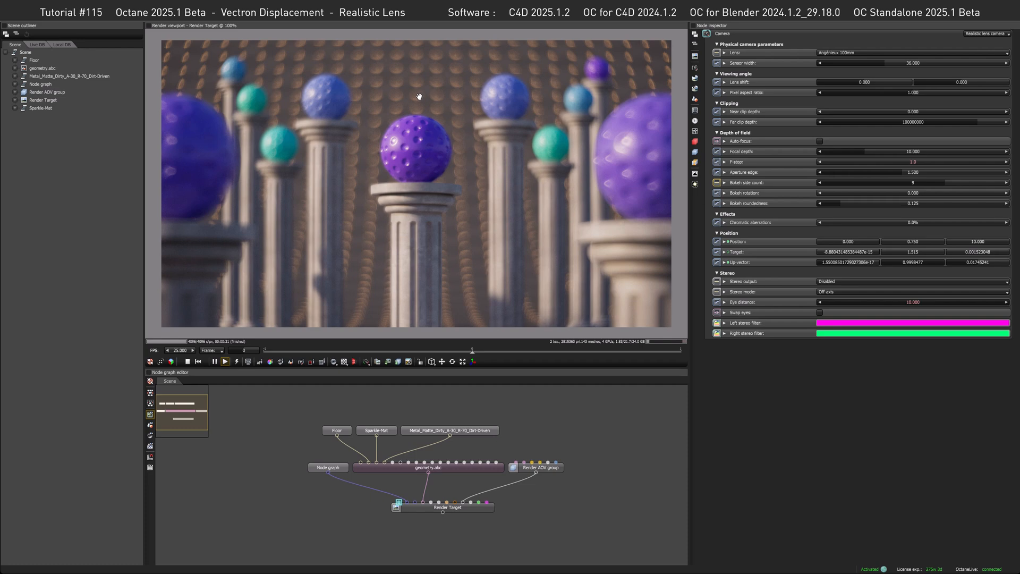
pyautogui.moveTo(415, 102)
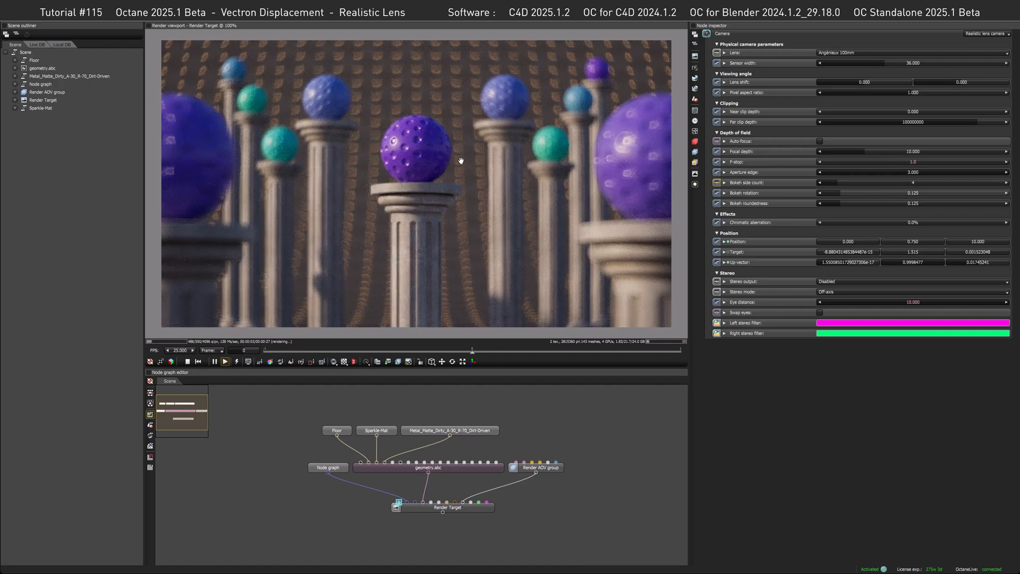
pyautogui.moveTo(643, 57)
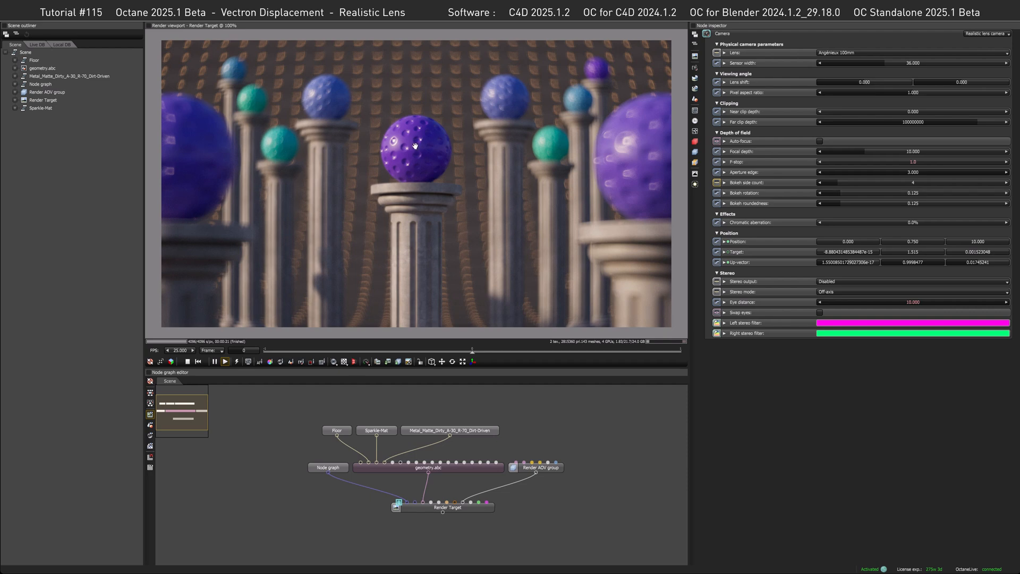
pyautogui.moveTo(415, 145)
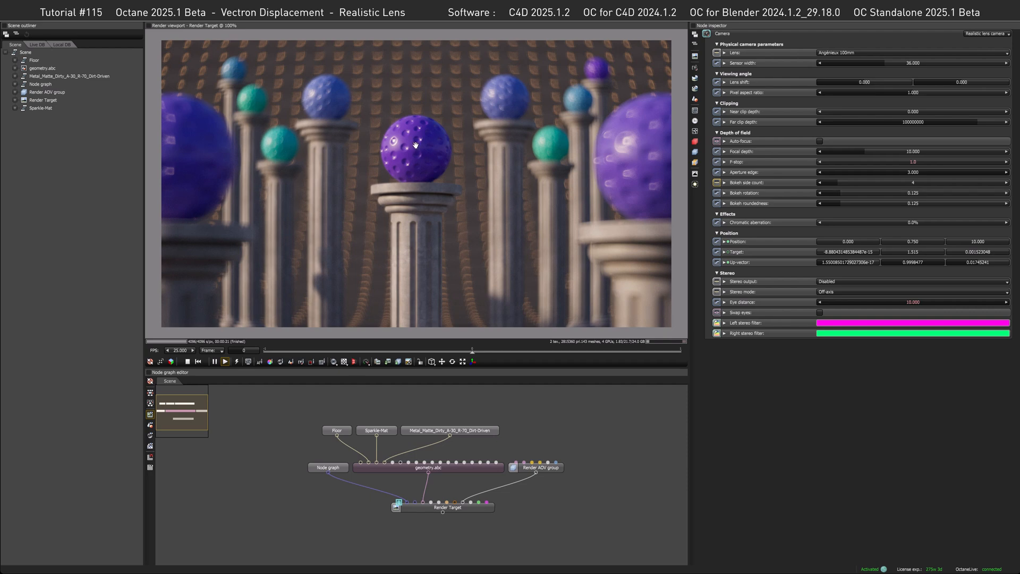
pyautogui.moveTo(762, 228)
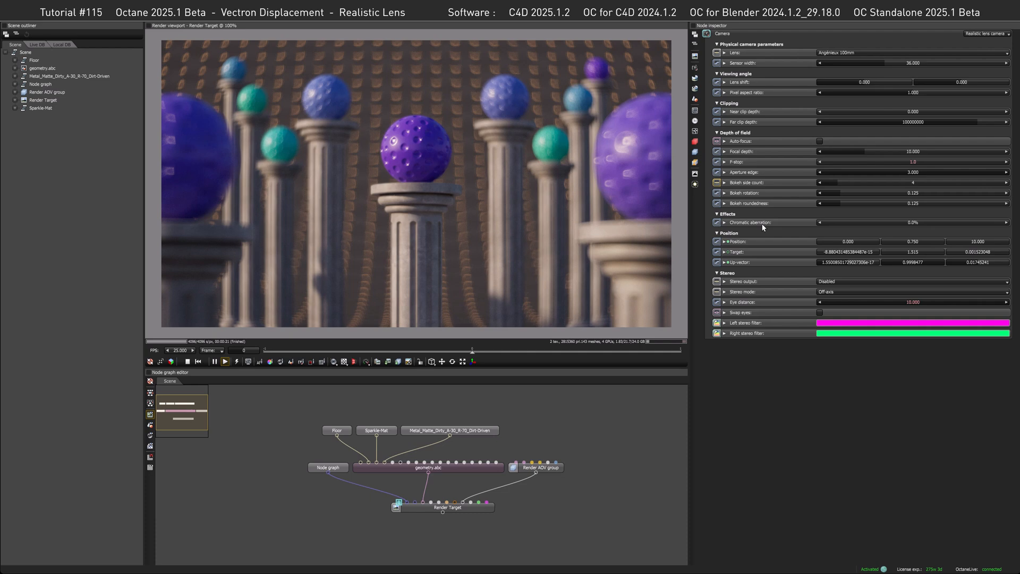
pyautogui.moveTo(425, 146)
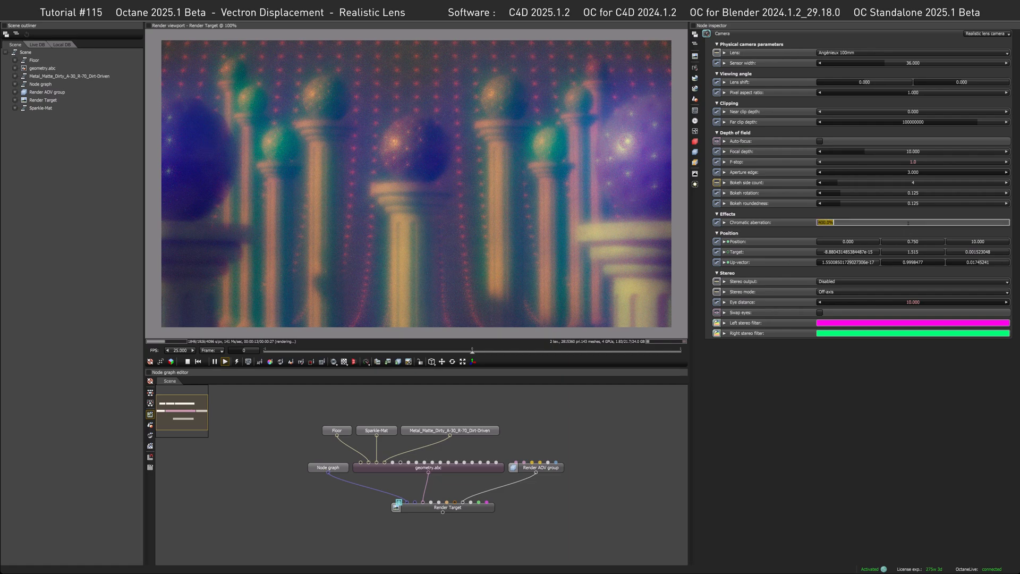
# Drag Chromatic aberration down to 10% after testing an extreme value.
pyautogui.moveTo(911, 222); pyautogui.dragTo(826, 222)
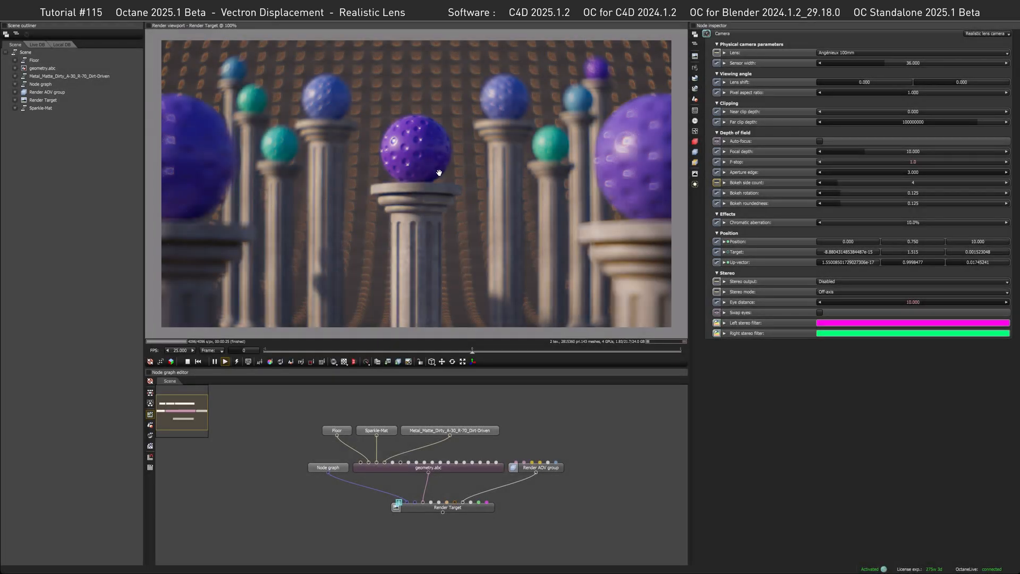
pyautogui.moveTo(620, 147)
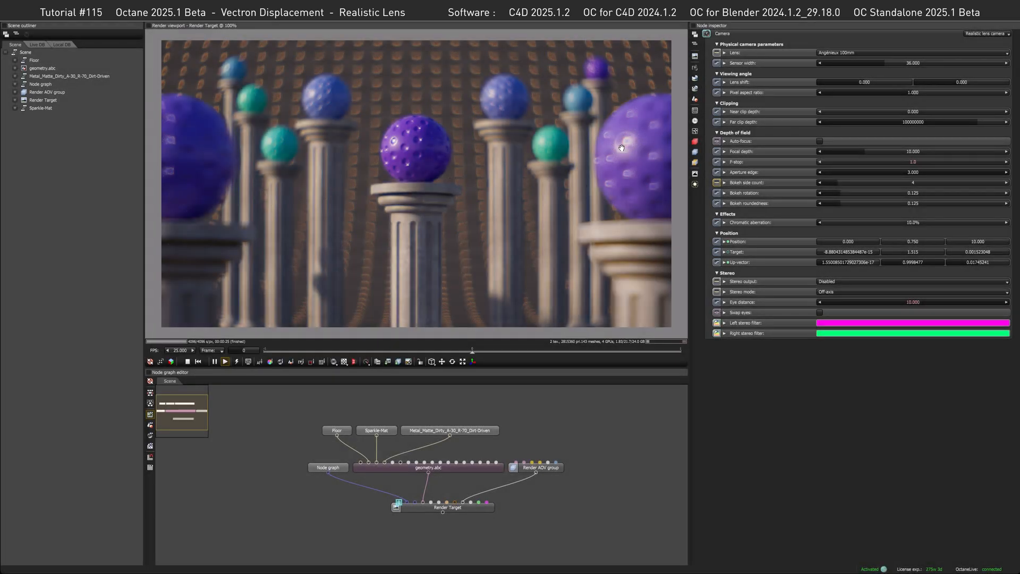
pyautogui.moveTo(628, 156)
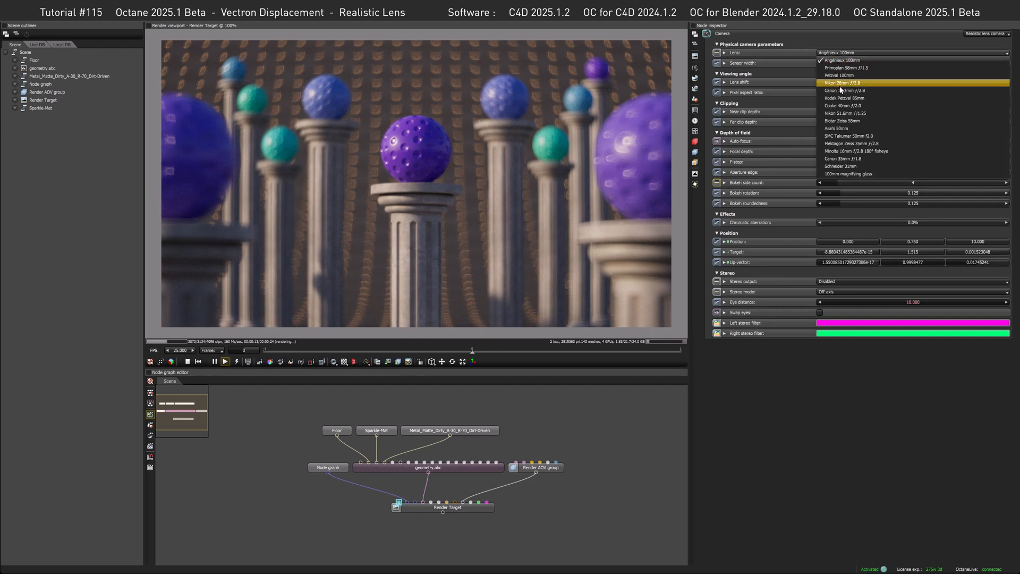
# Choose the Kodak Petzval 85mm lens preset.
pyautogui.click(841, 99)
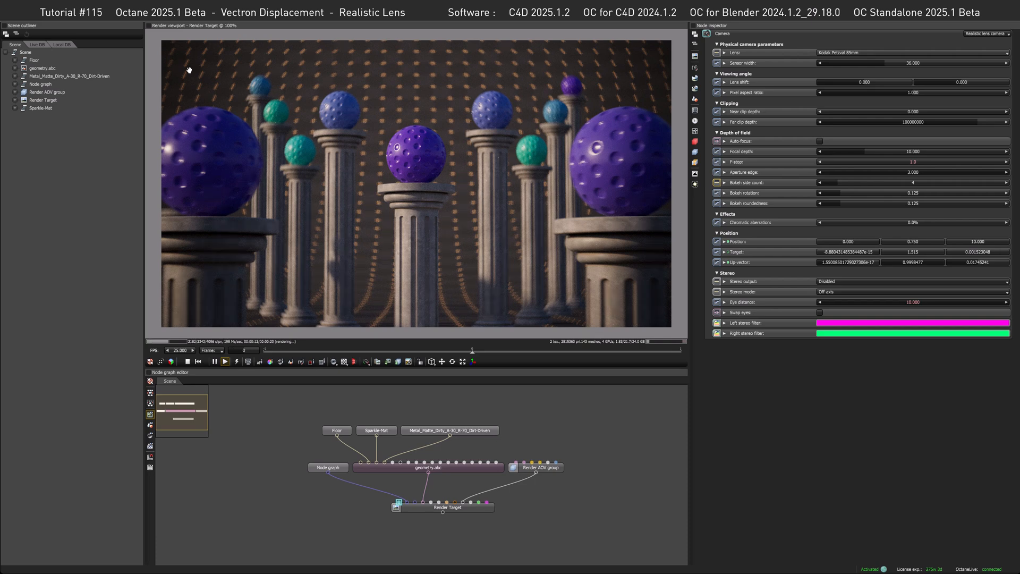
pyautogui.moveTo(201, 72)
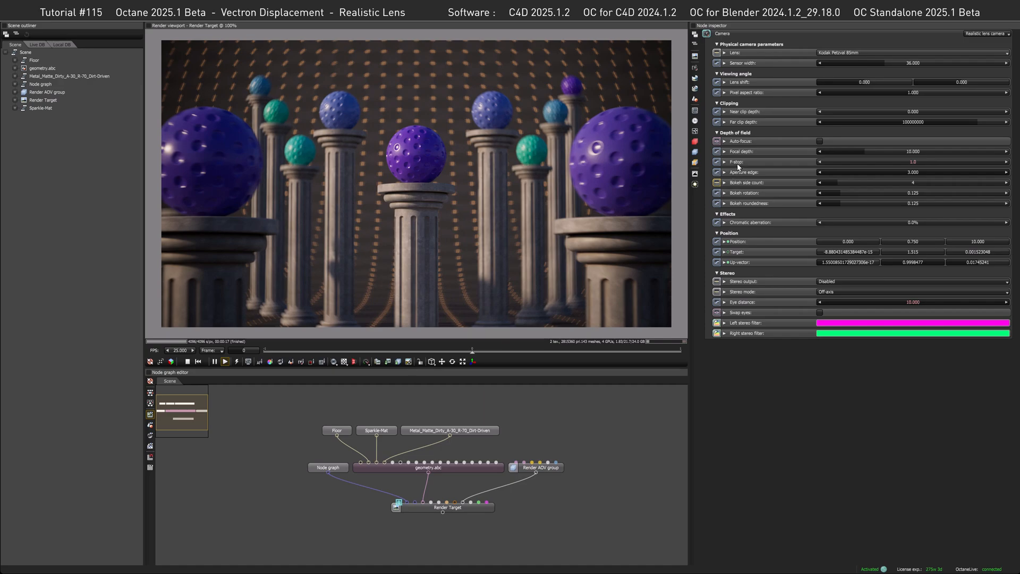
# Enter 5.0 as the lens f-stop.
pyautogui.doubleClick(910, 161)
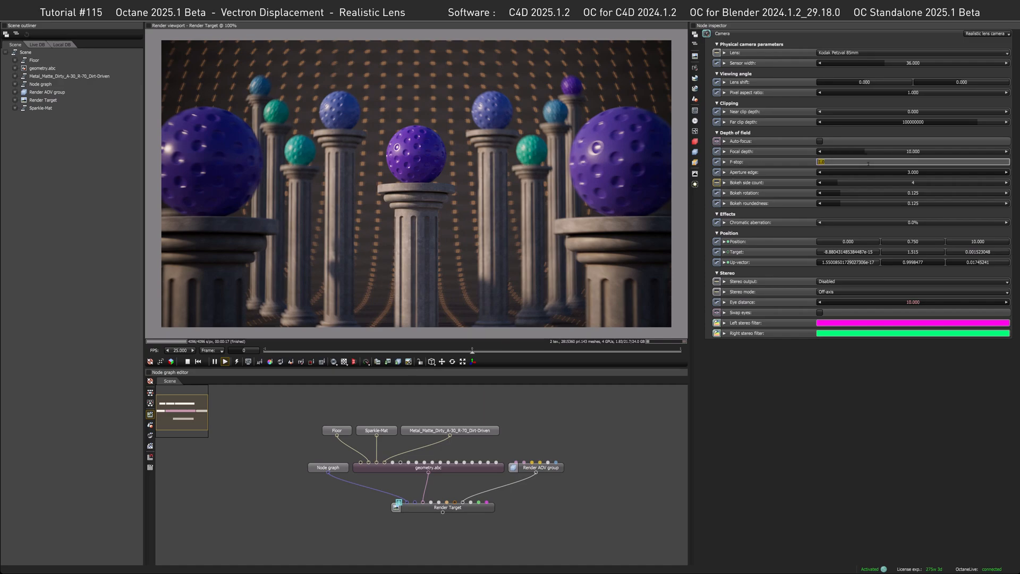
pyautogui.write('5.0')
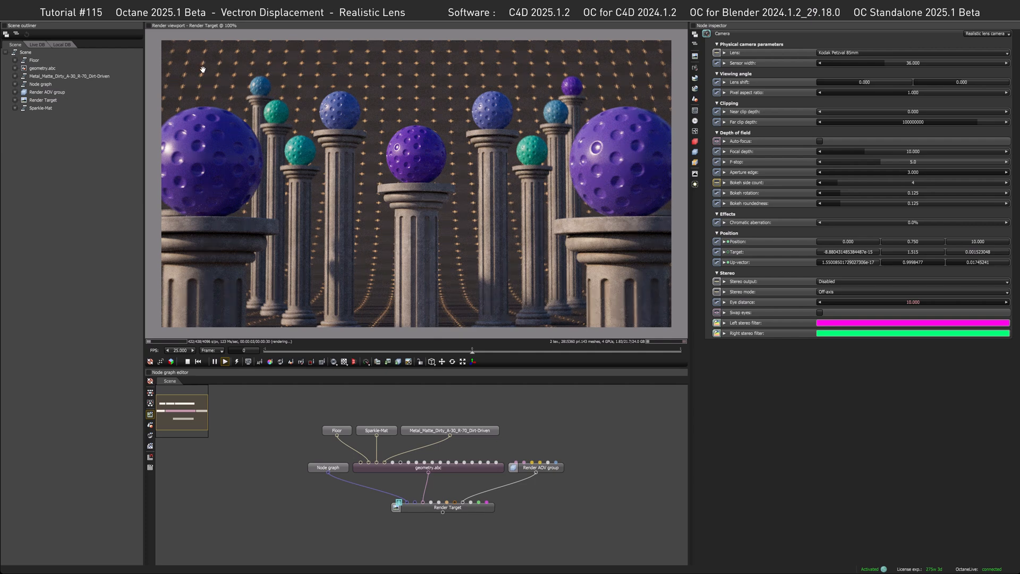
pyautogui.moveTo(371, 83)
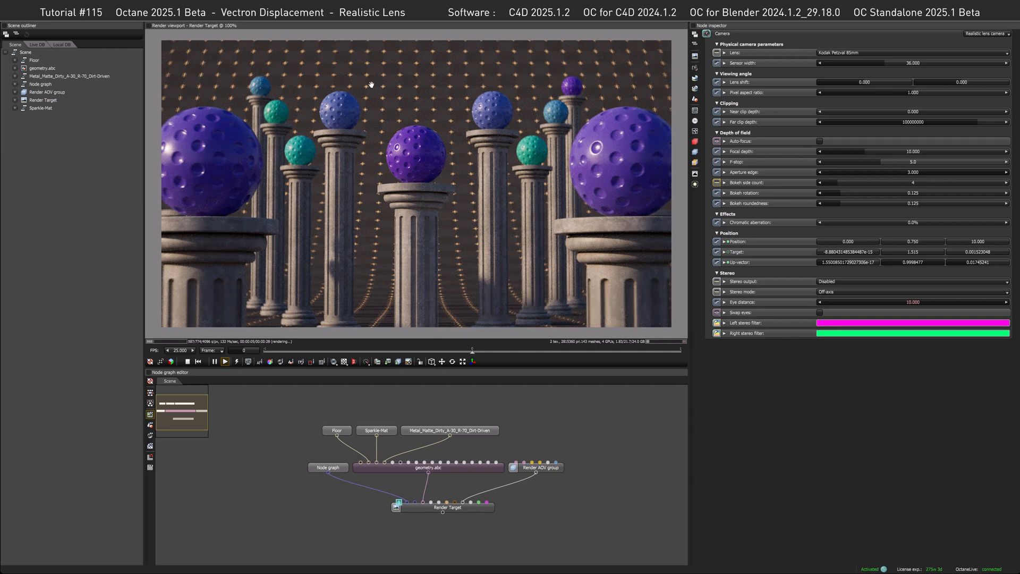